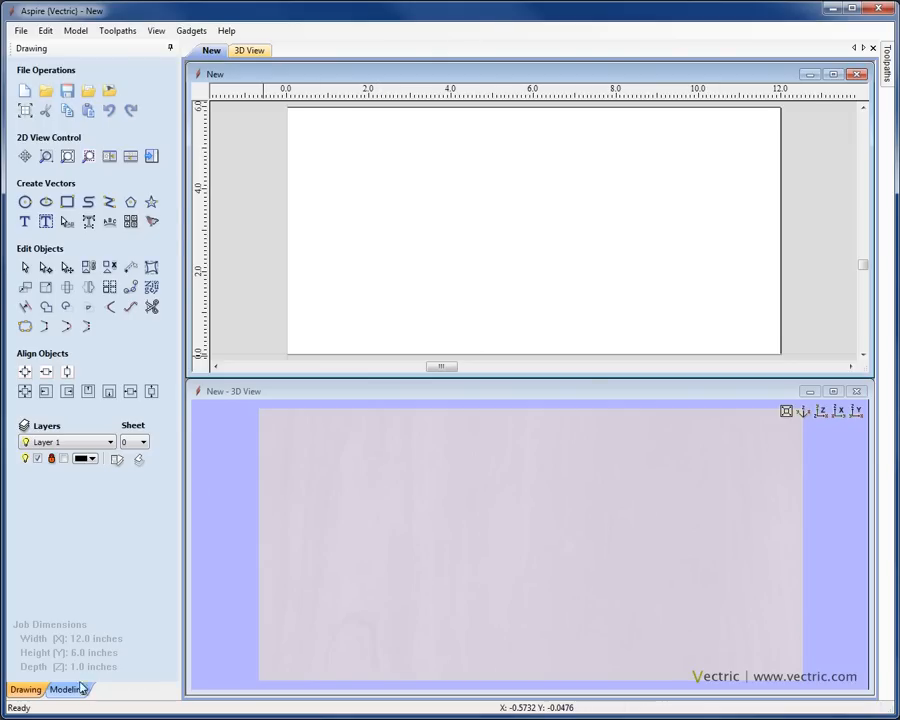
# - Switch the left panel to the Modeling tools on the new blank job
pyautogui.click(66, 688)
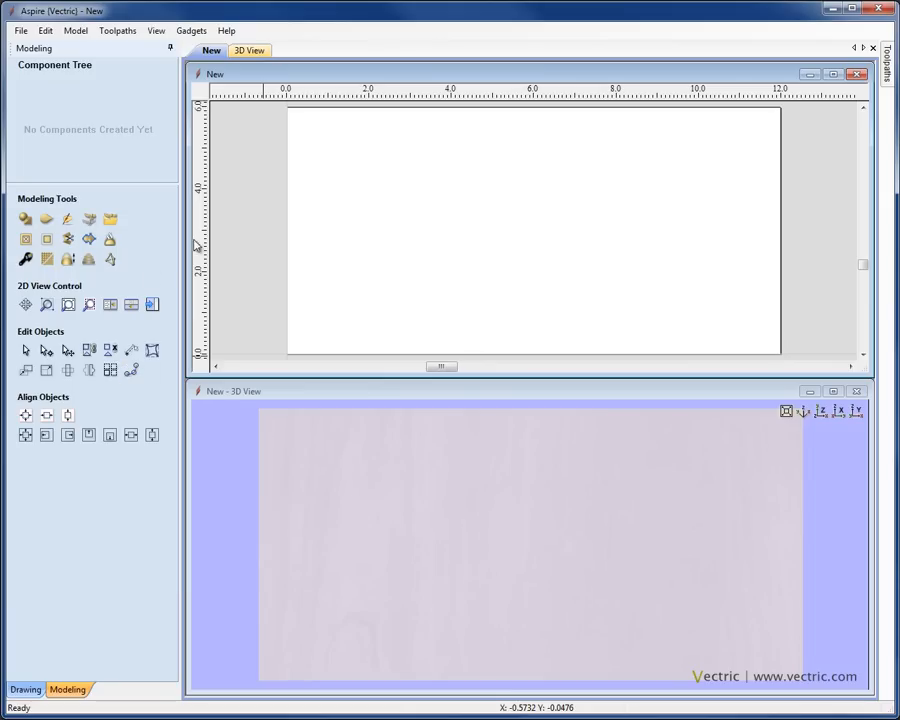
pyautogui.moveTo(110, 220)
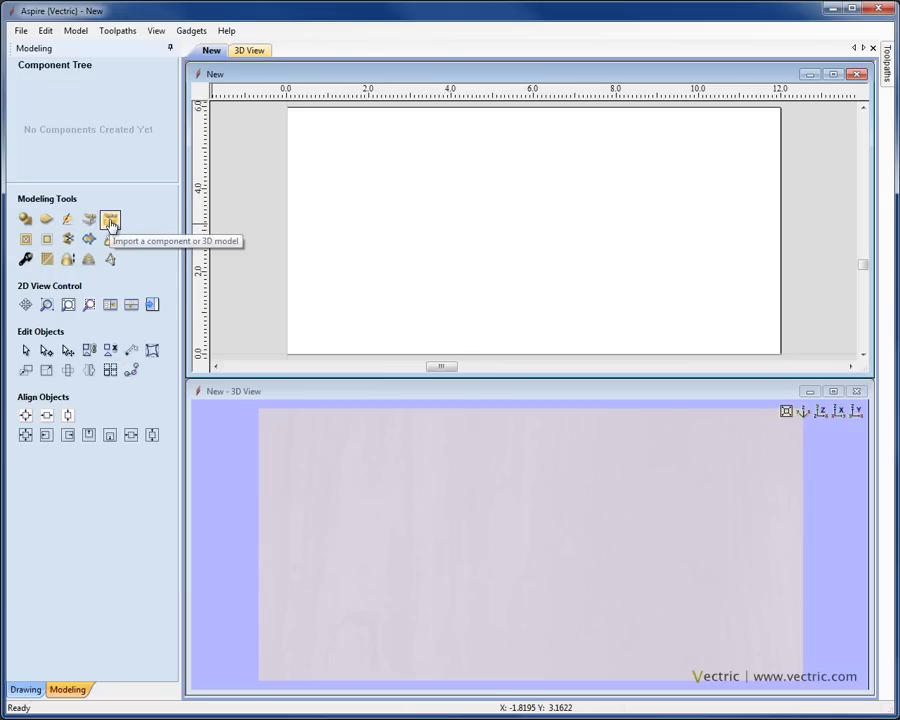
pyautogui.moveTo(110, 222)
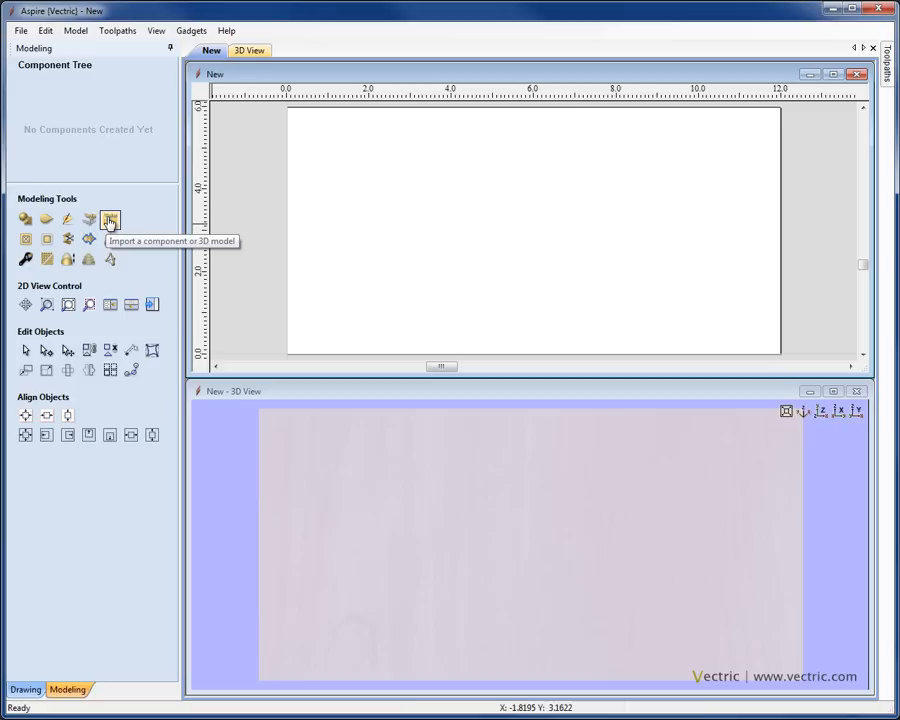
# - Start importing a 3D model and choose the Grape-Leaf-A.crv3d file
pyautogui.click(110, 220)
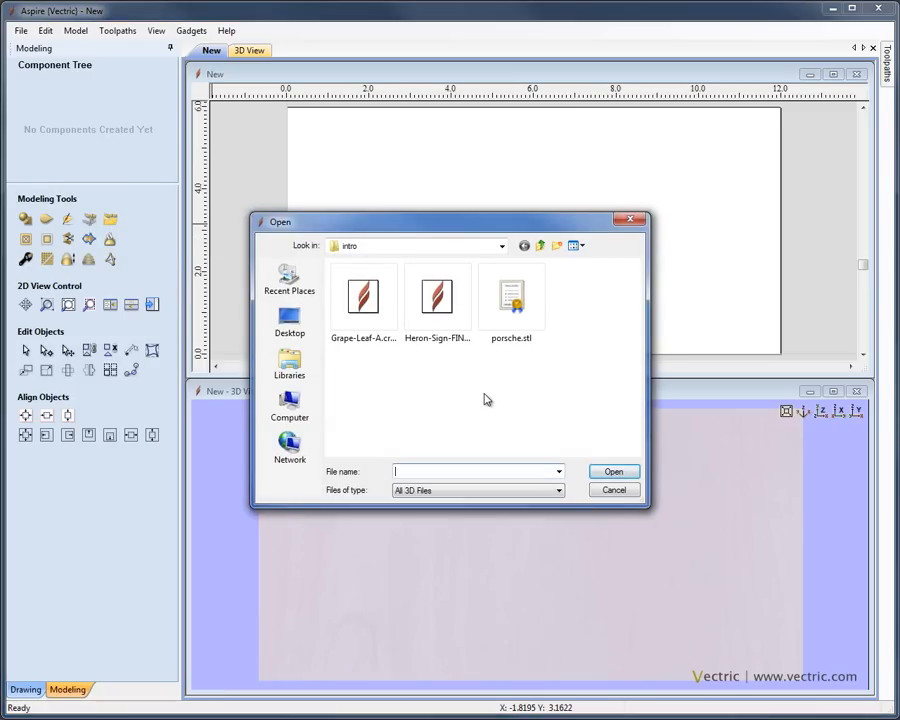
pyautogui.moveTo(462, 390)
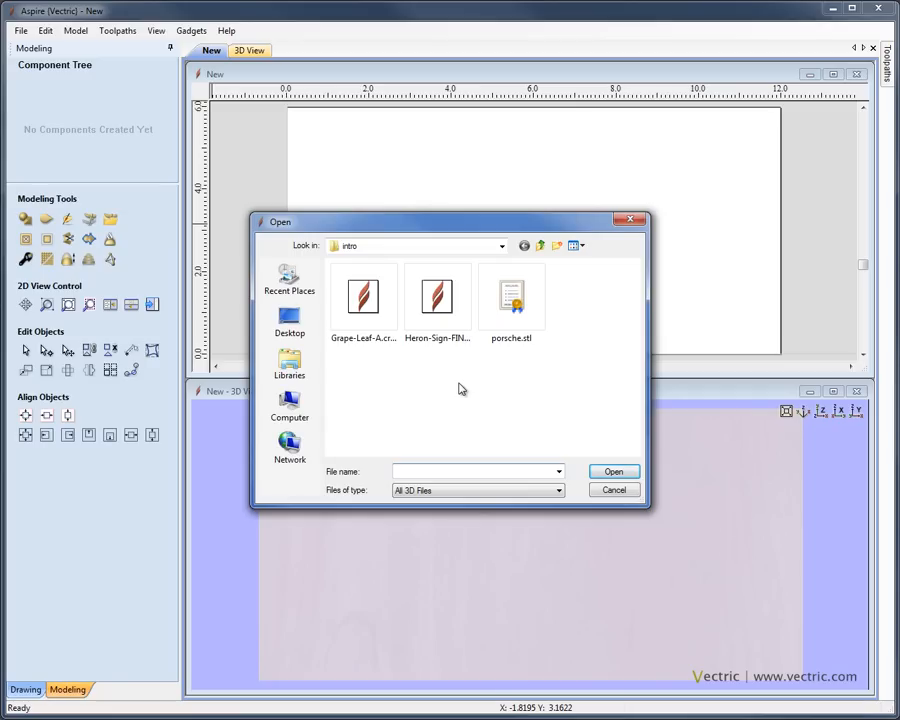
pyautogui.moveTo(464, 456)
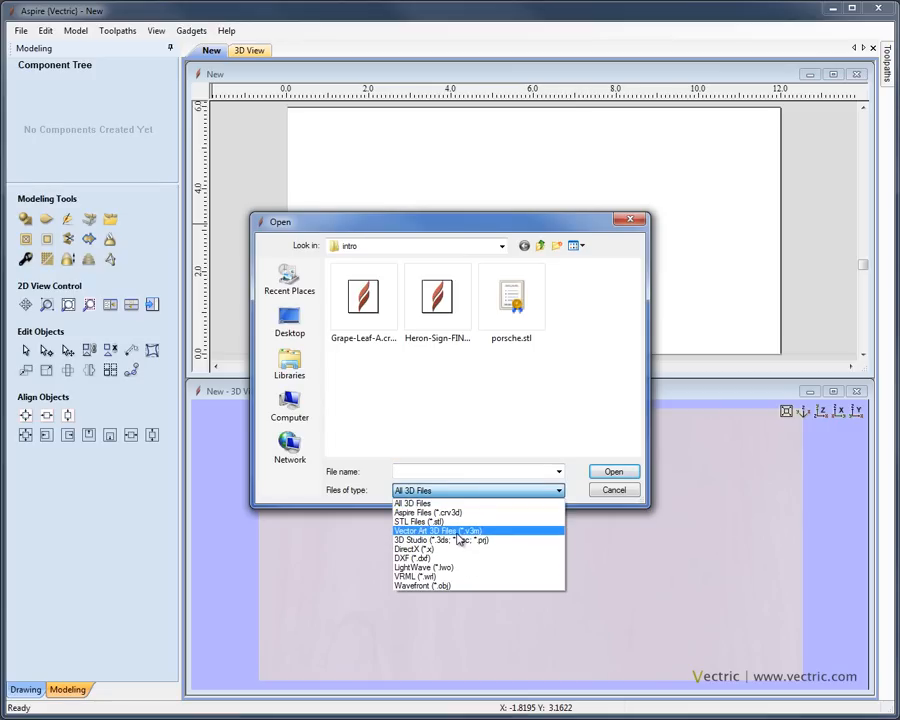
pyautogui.moveTo(486, 540)
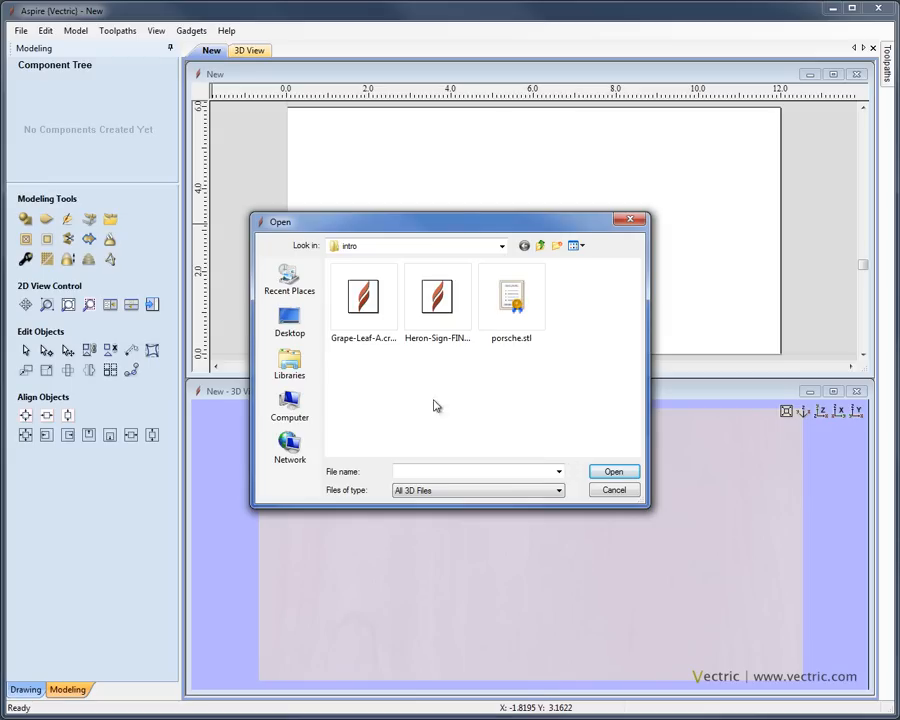
pyautogui.click(364, 296)
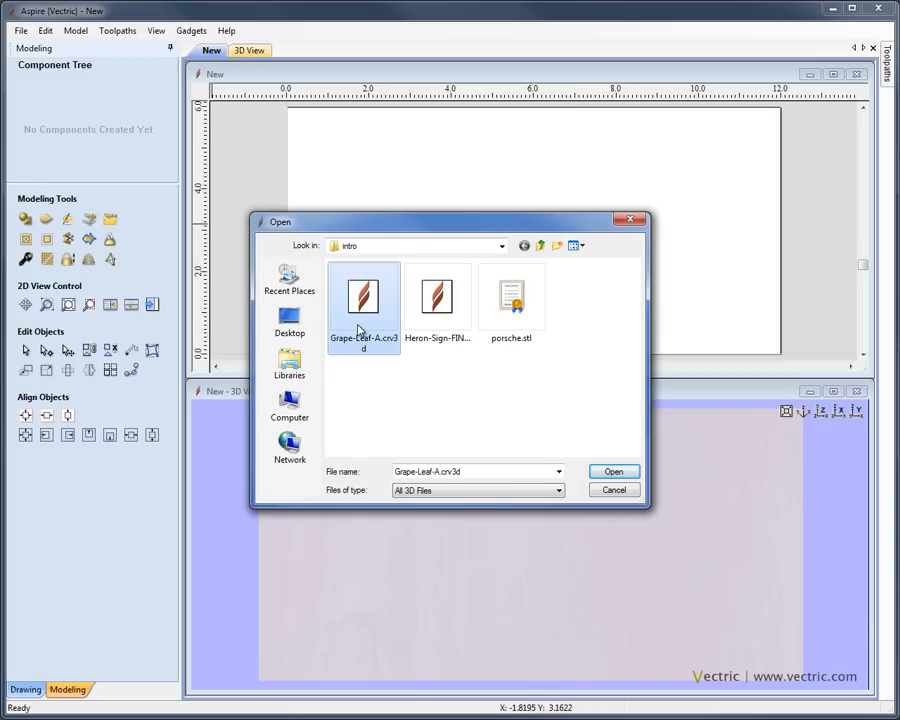
pyautogui.moveTo(598, 486)
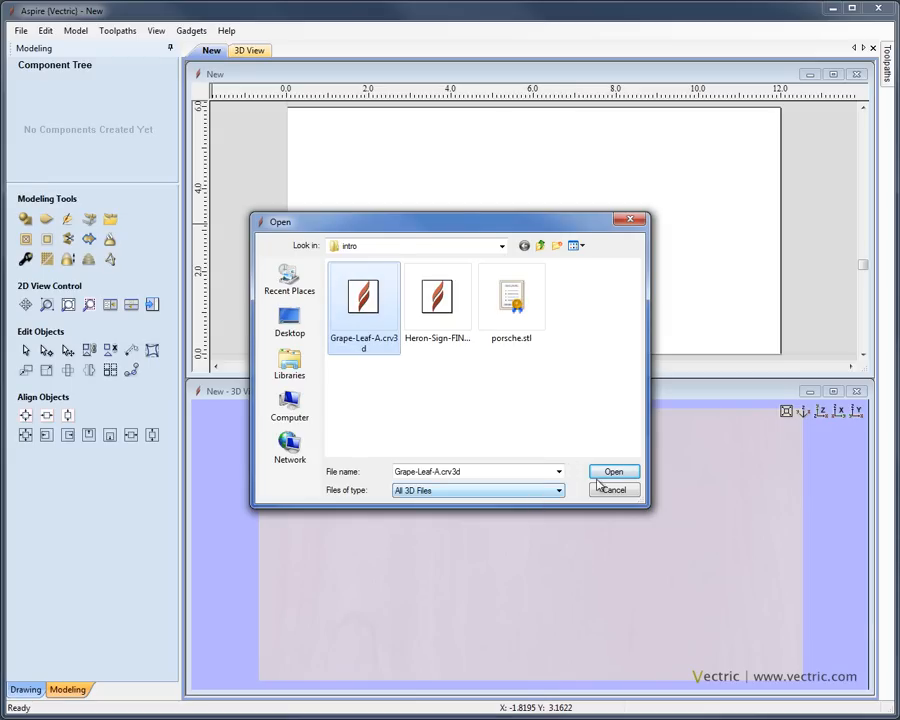
# - Import the chosen Grape-Leaf-A model into the job as a component
pyautogui.click(612, 472)
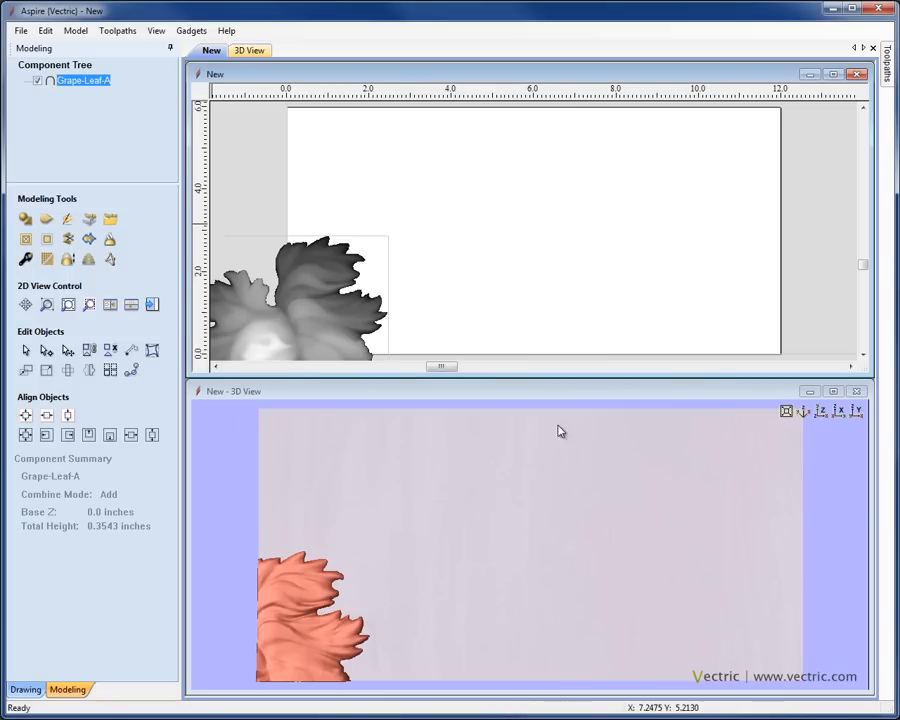
pyautogui.moveTo(314, 336)
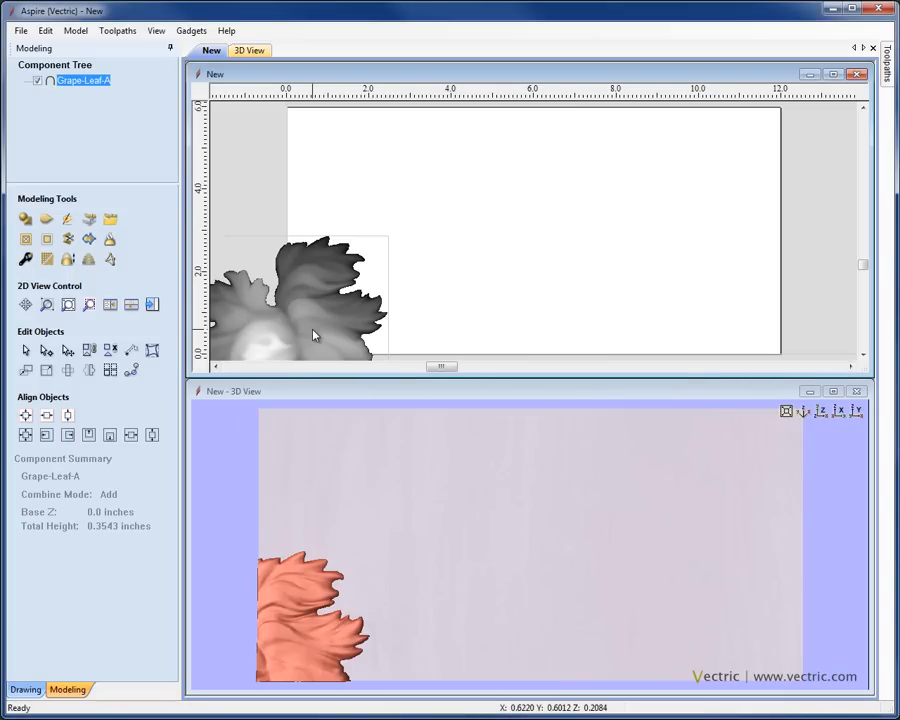
pyautogui.moveTo(288, 404)
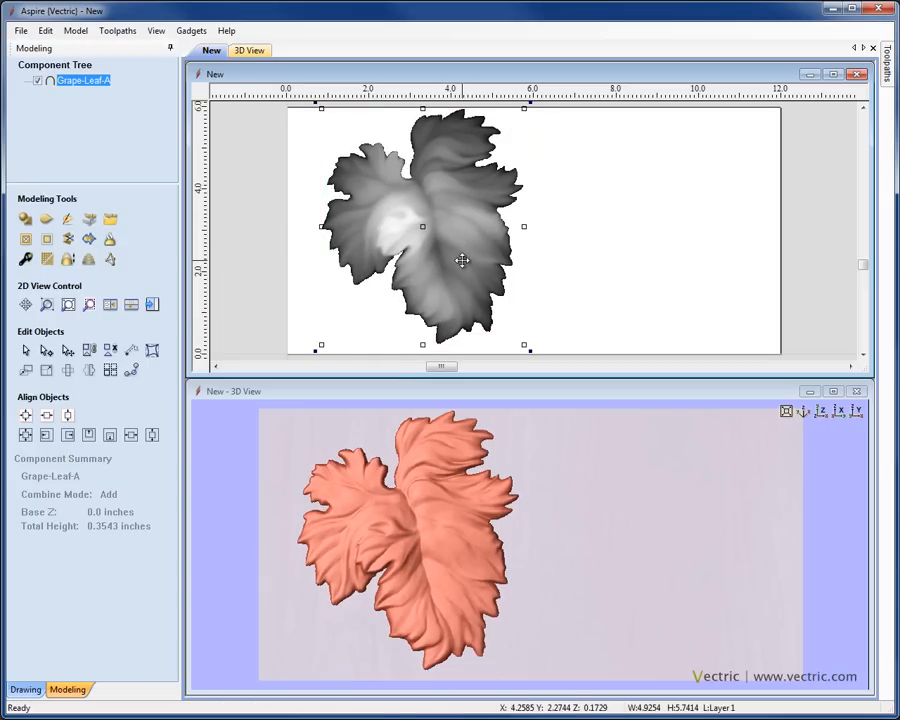
pyautogui.moveTo(300, 264)
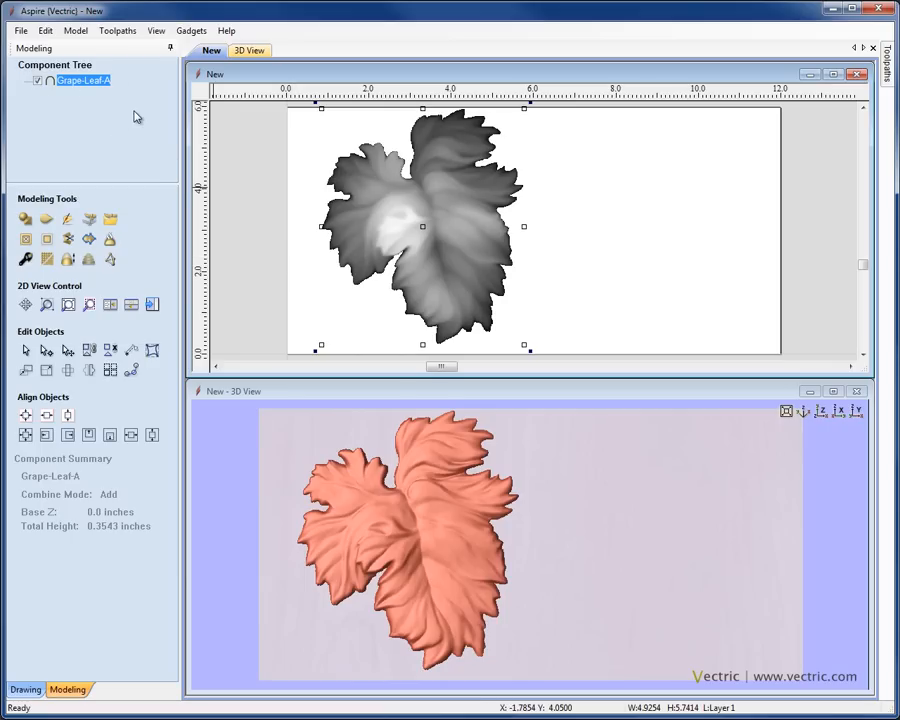
pyautogui.moveTo(112, 84)
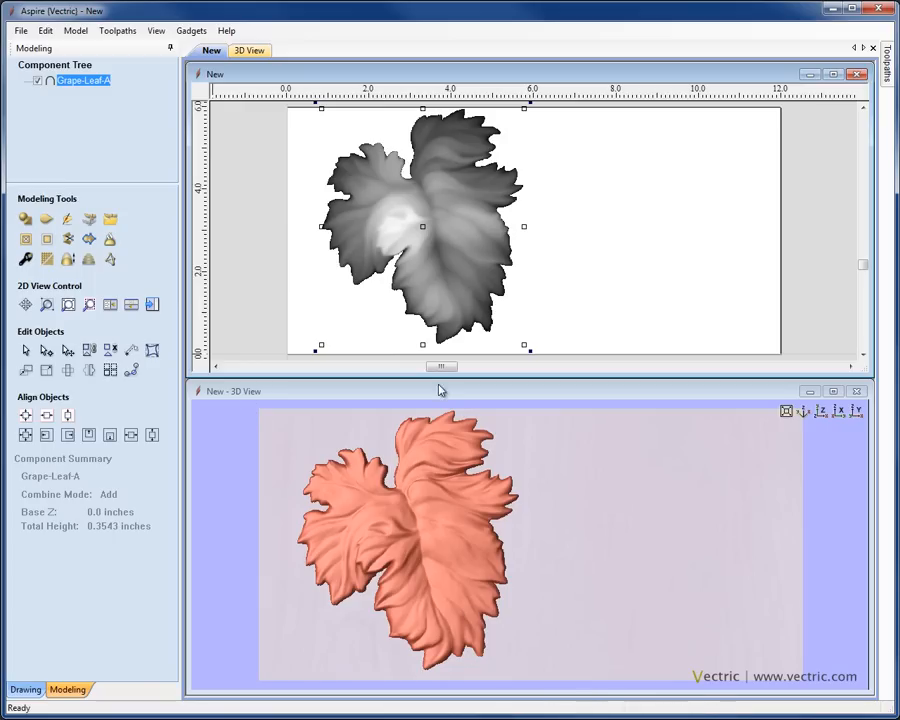
pyautogui.moveTo(398, 542)
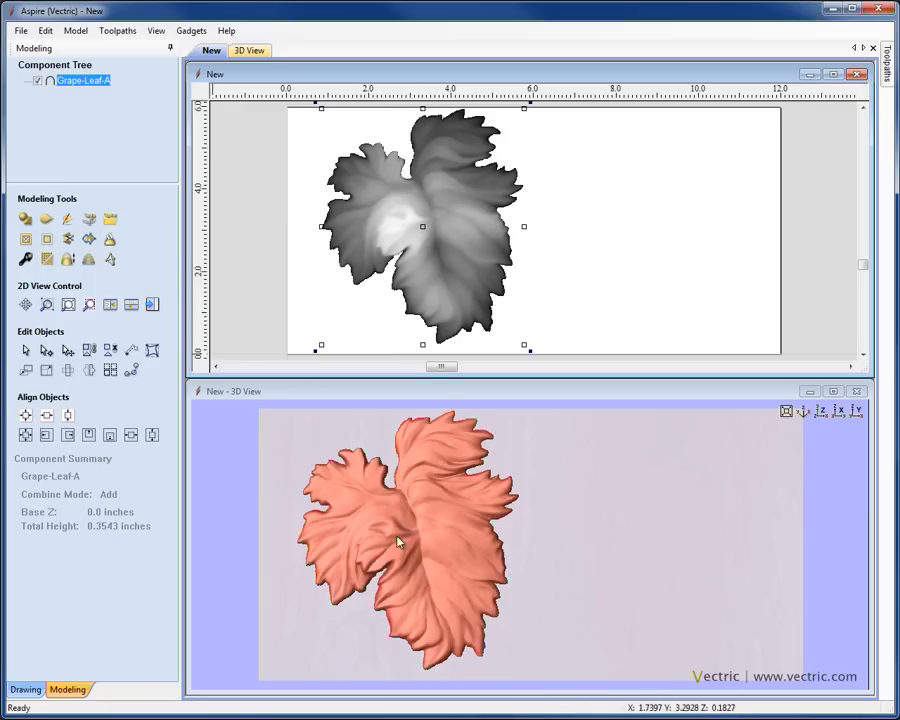
pyautogui.moveTo(298, 244)
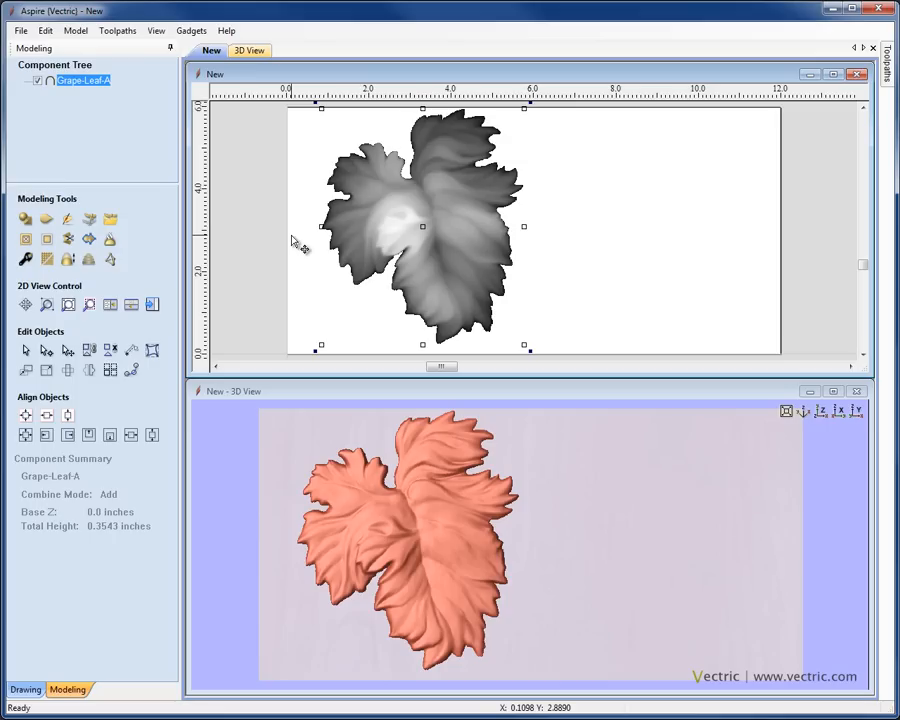
pyautogui.moveTo(140, 198)
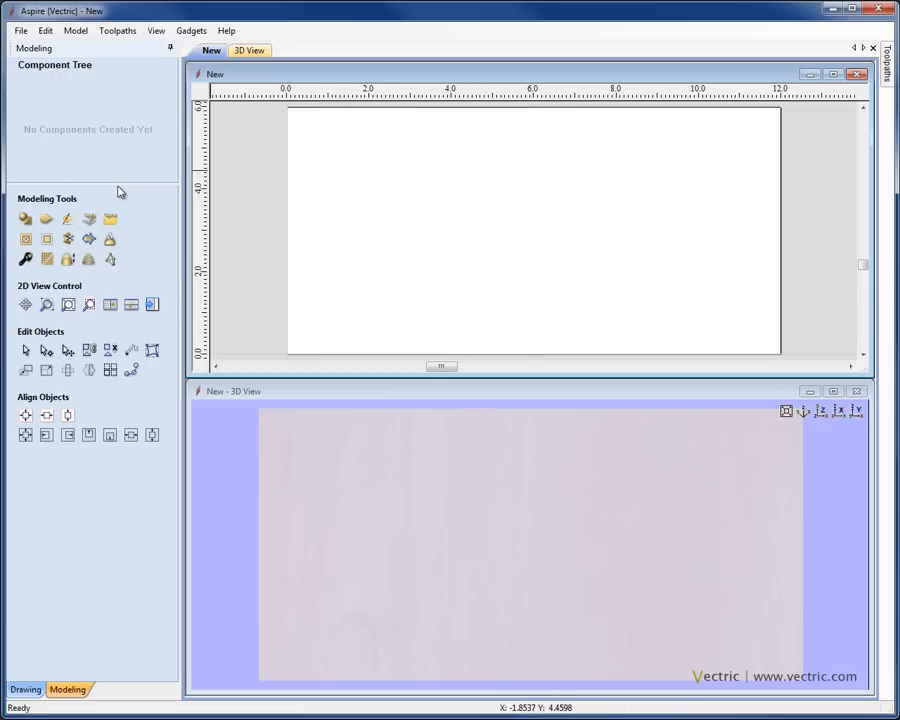
pyautogui.moveTo(110, 220)
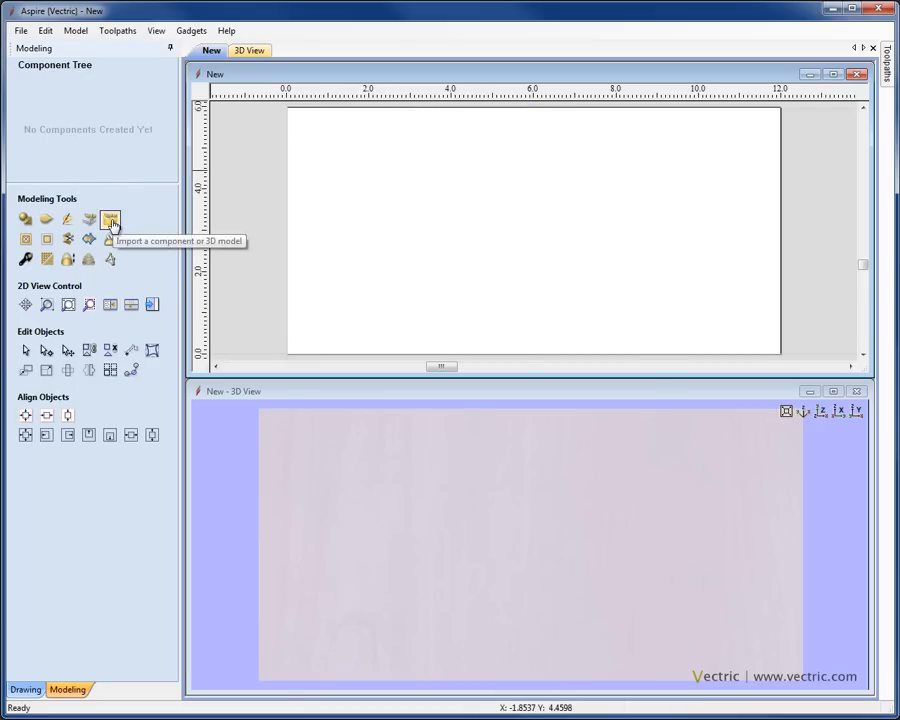
# - Import the Heron-Sign-FINISHED.crv3d model in place of the grape leaf
pyautogui.click(110, 218)
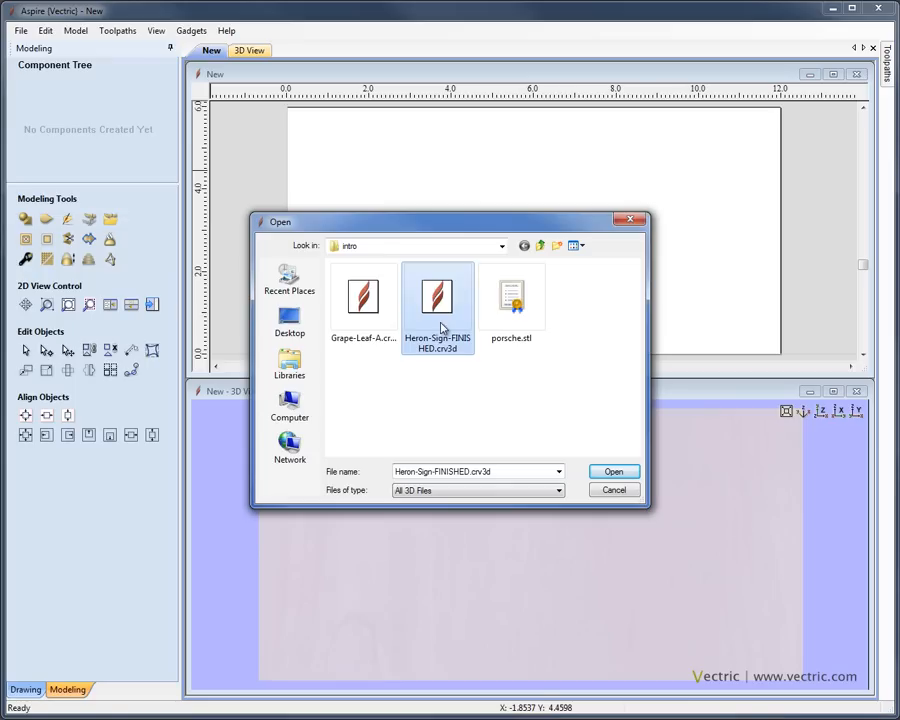
pyautogui.moveTo(462, 408)
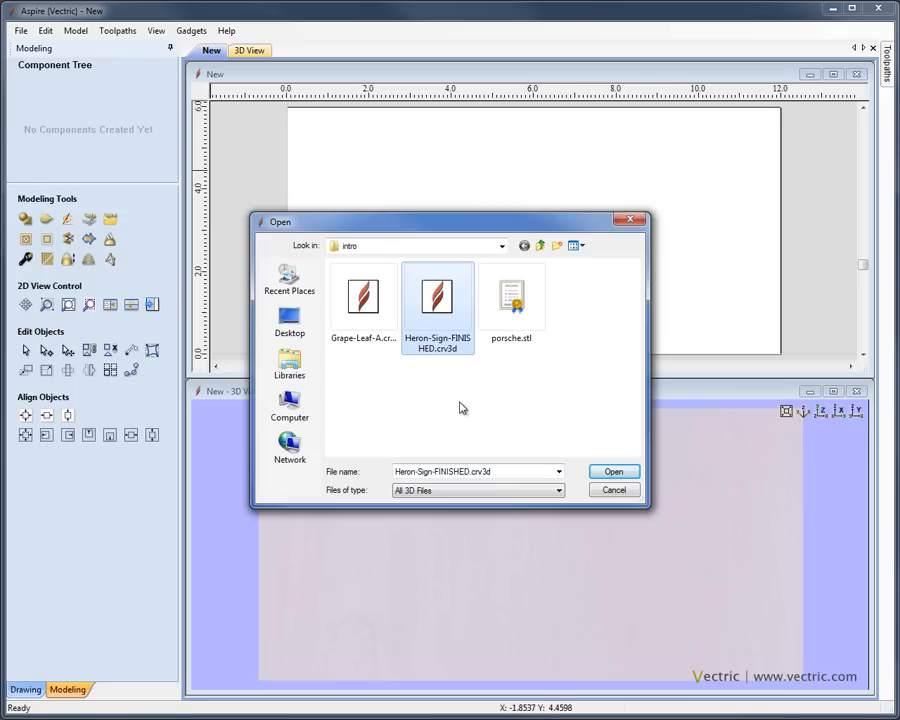
pyautogui.moveTo(536, 432)
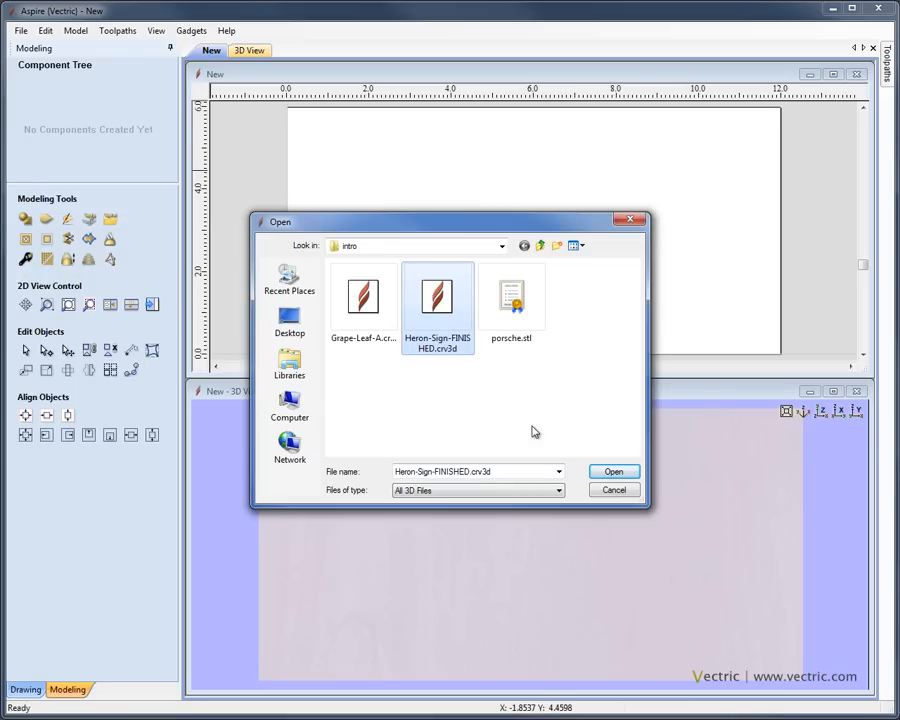
pyautogui.click(612, 472)
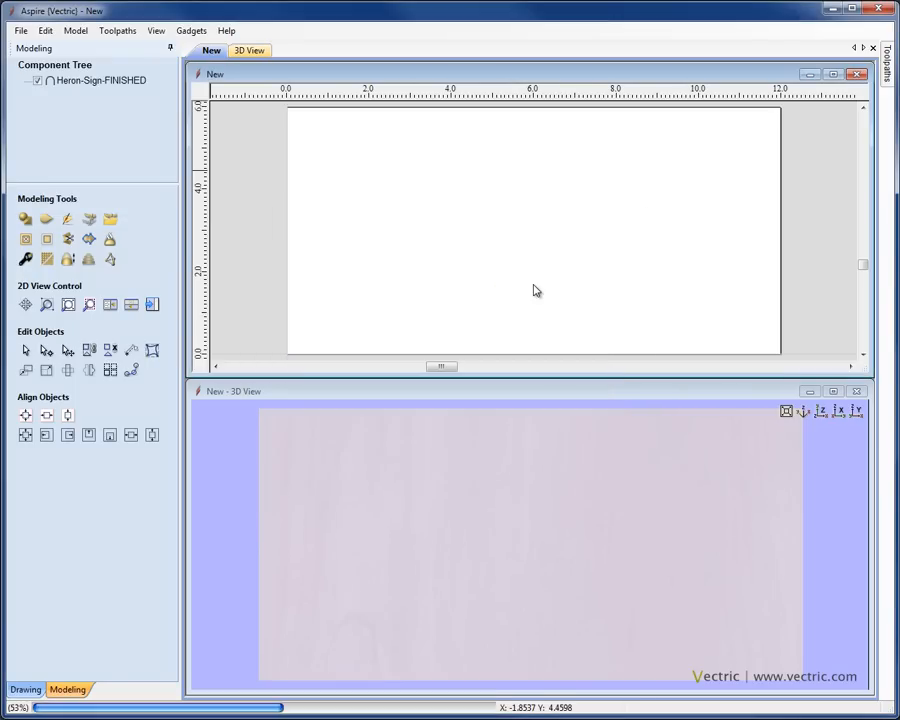
pyautogui.click(100, 80)
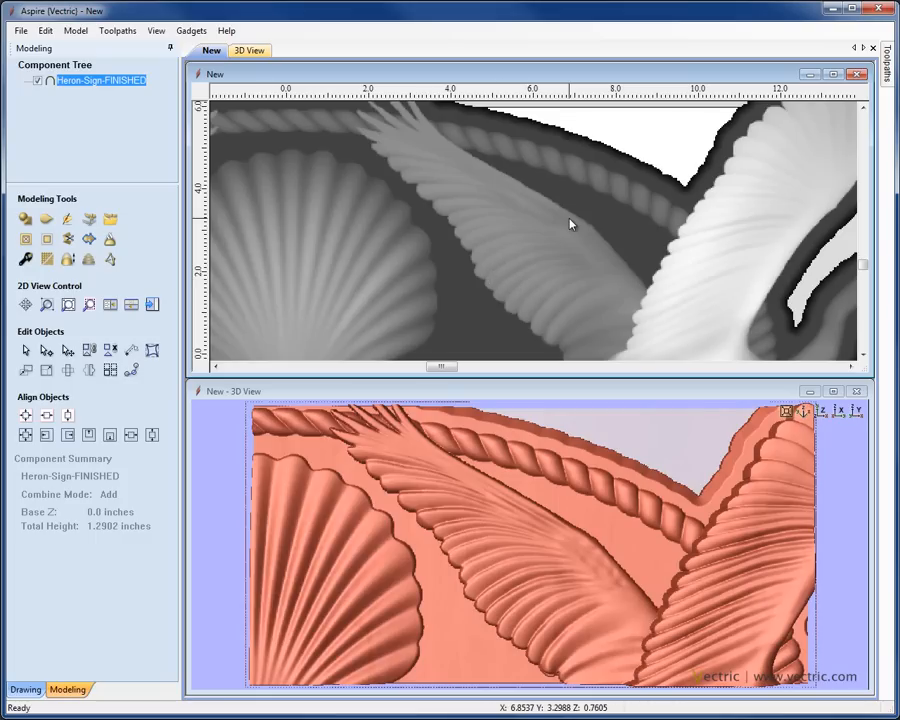
pyautogui.moveTo(660, 132)
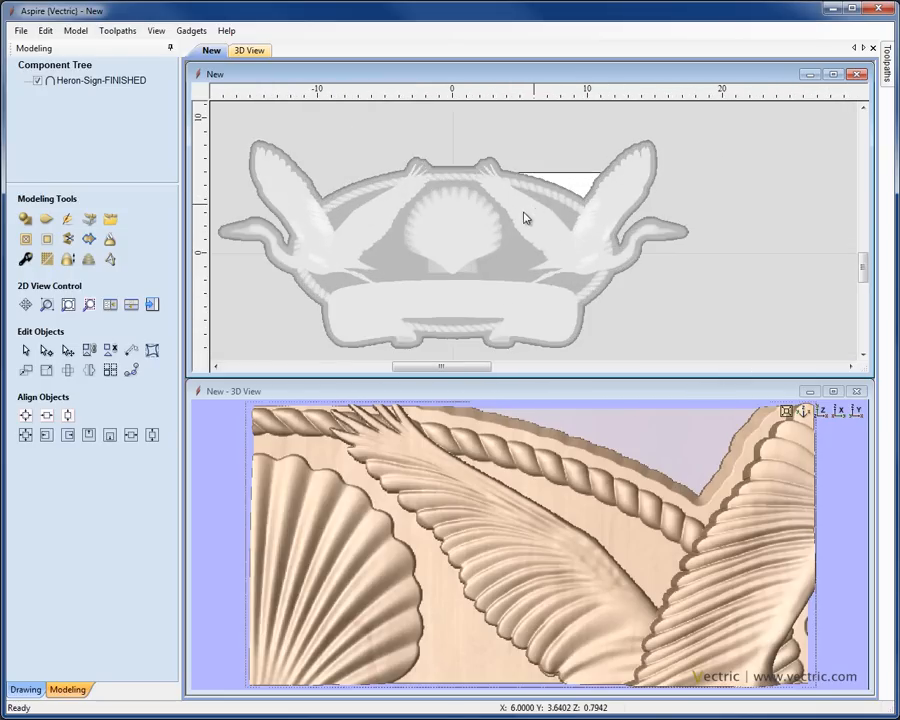
pyautogui.click(100, 80)
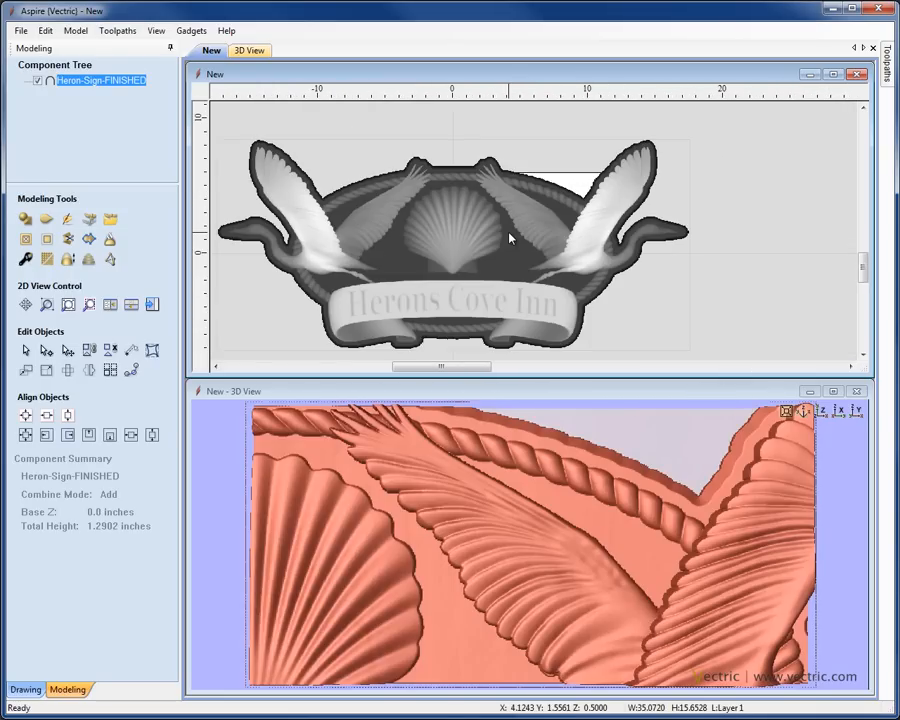
pyautogui.moveTo(708, 502)
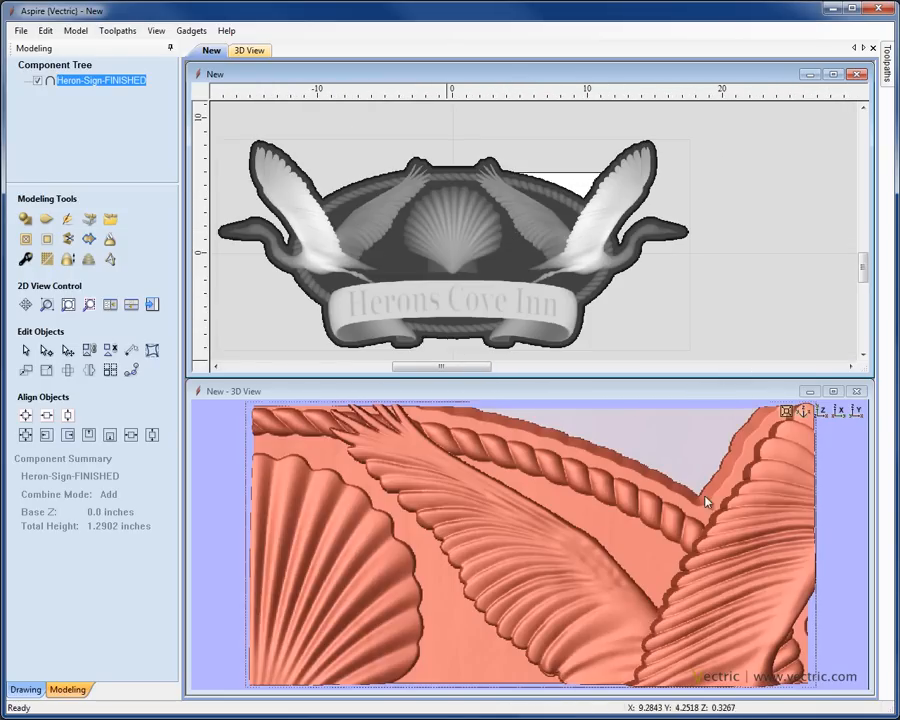
pyautogui.moveTo(704, 502); pyautogui.dragTo(436, 462)
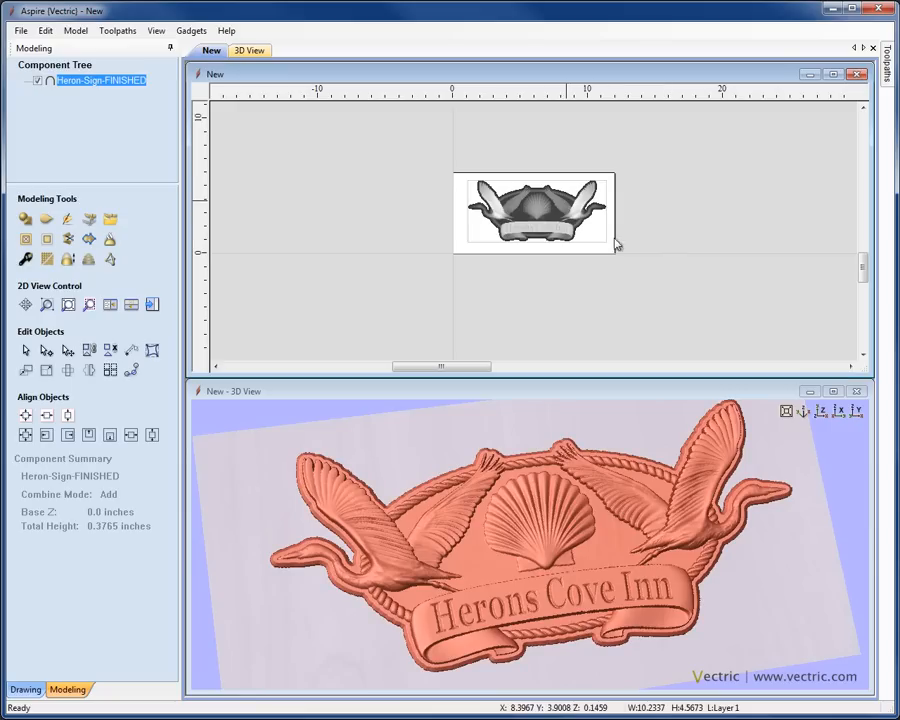
pyautogui.moveTo(644, 252)
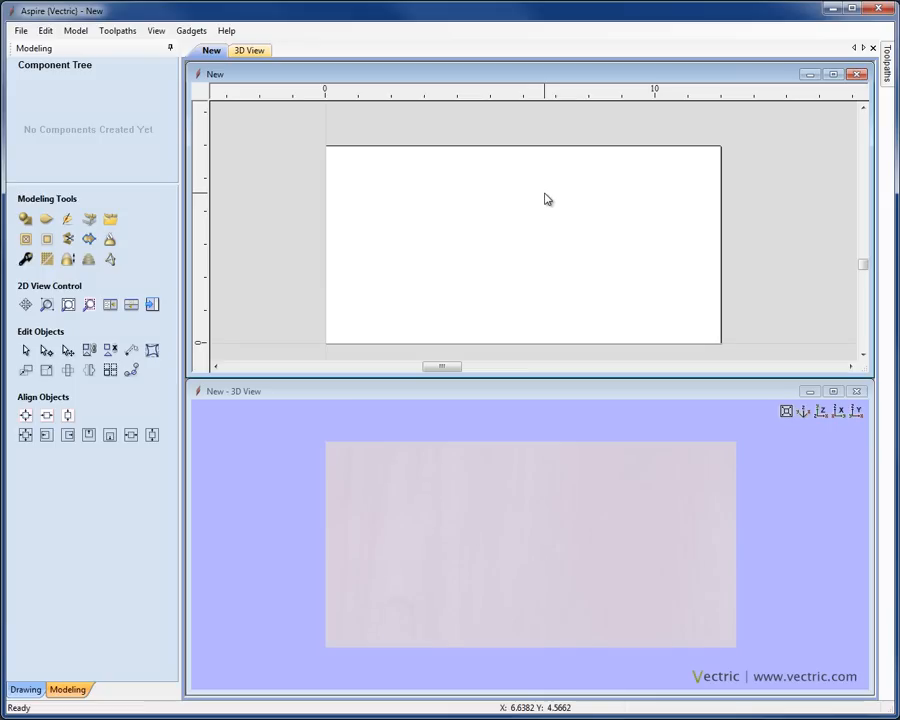
pyautogui.moveTo(546, 206)
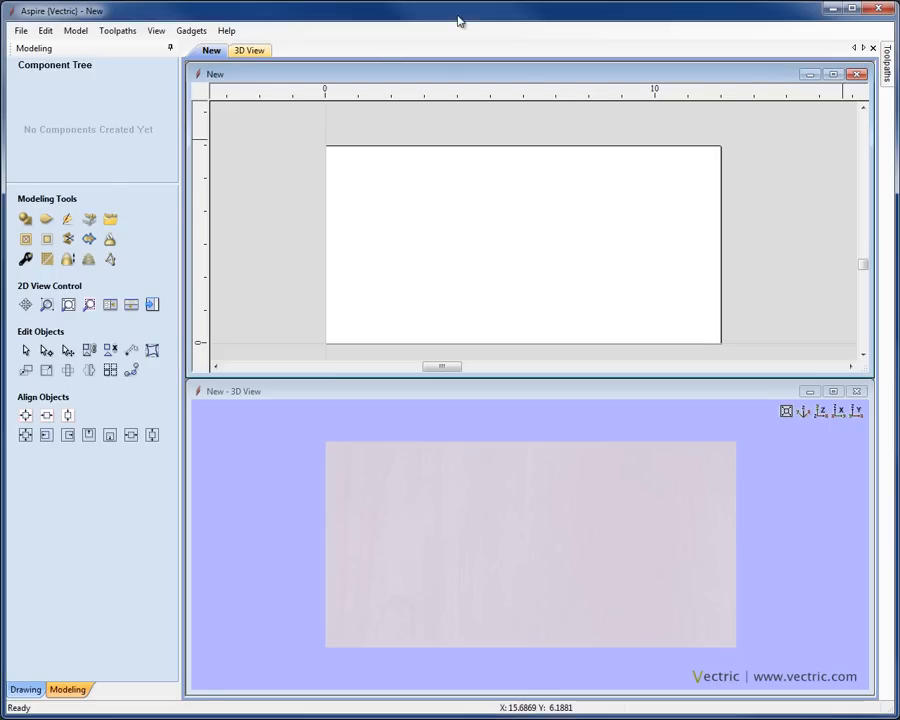
pyautogui.moveTo(110, 220)
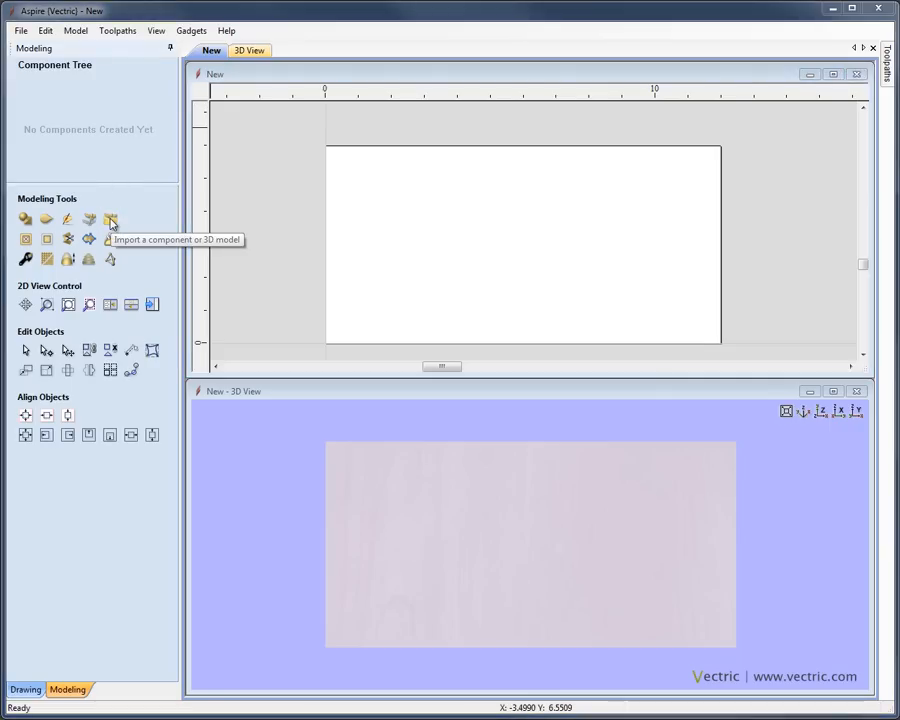
# - Import the porsche.stl car model, bringing up its orientation and sizing options
pyautogui.click(110, 220)
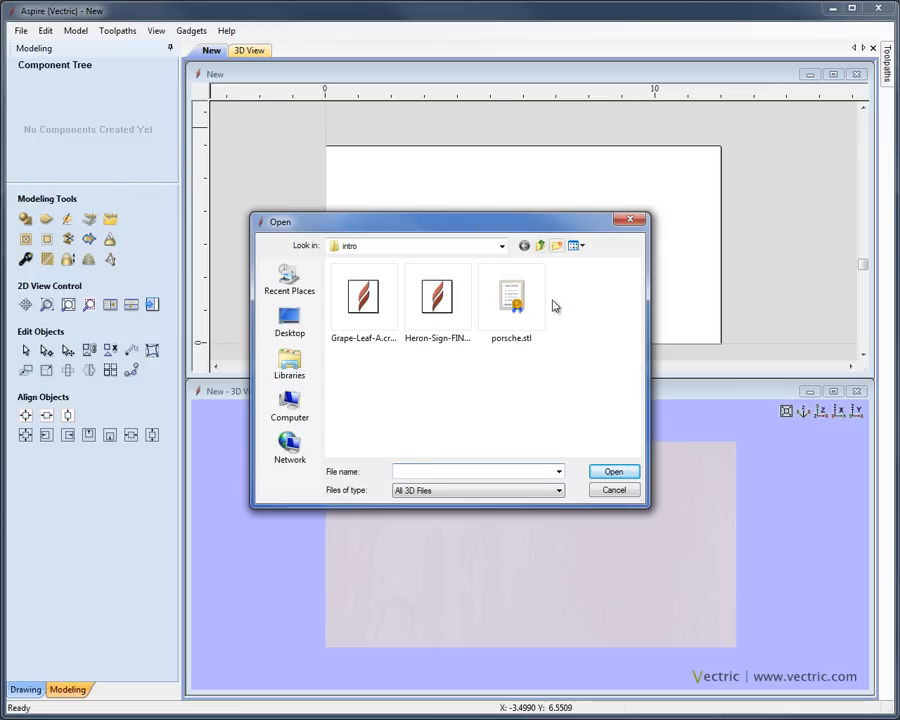
pyautogui.click(512, 296)
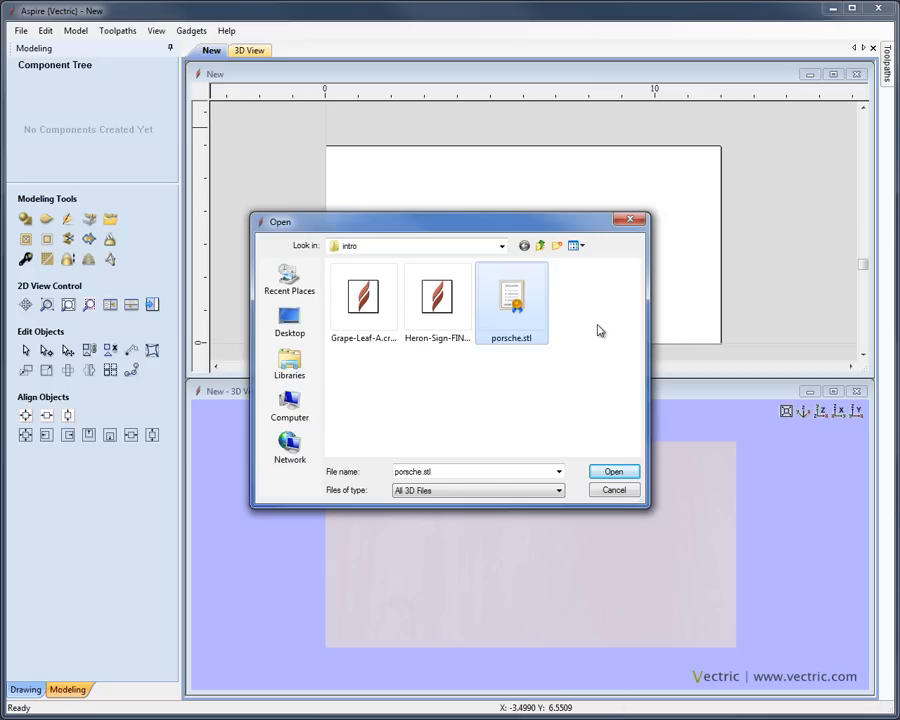
pyautogui.moveTo(612, 462)
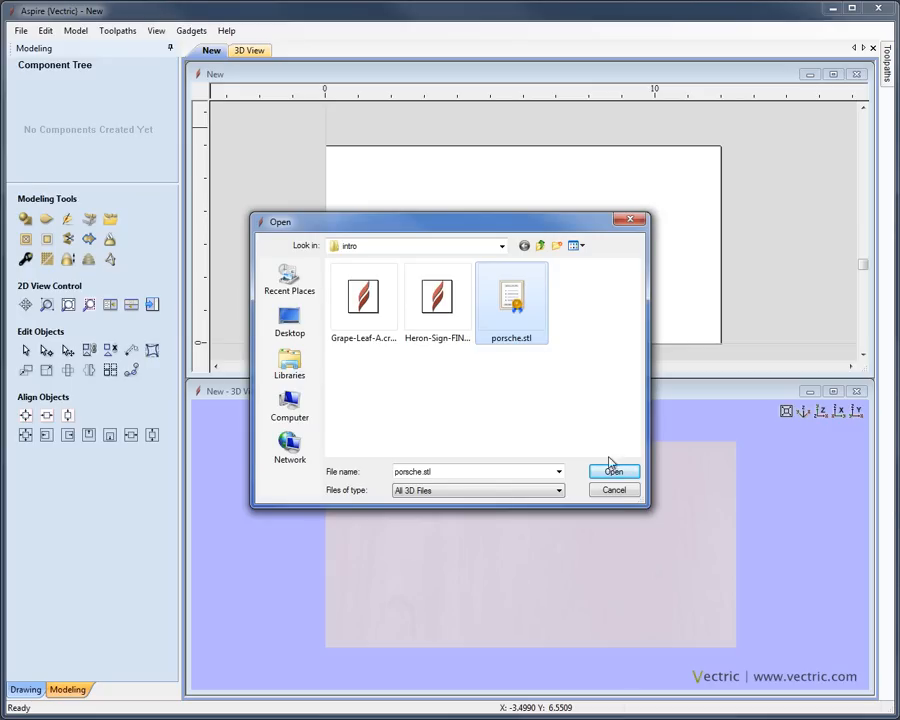
pyautogui.click(614, 472)
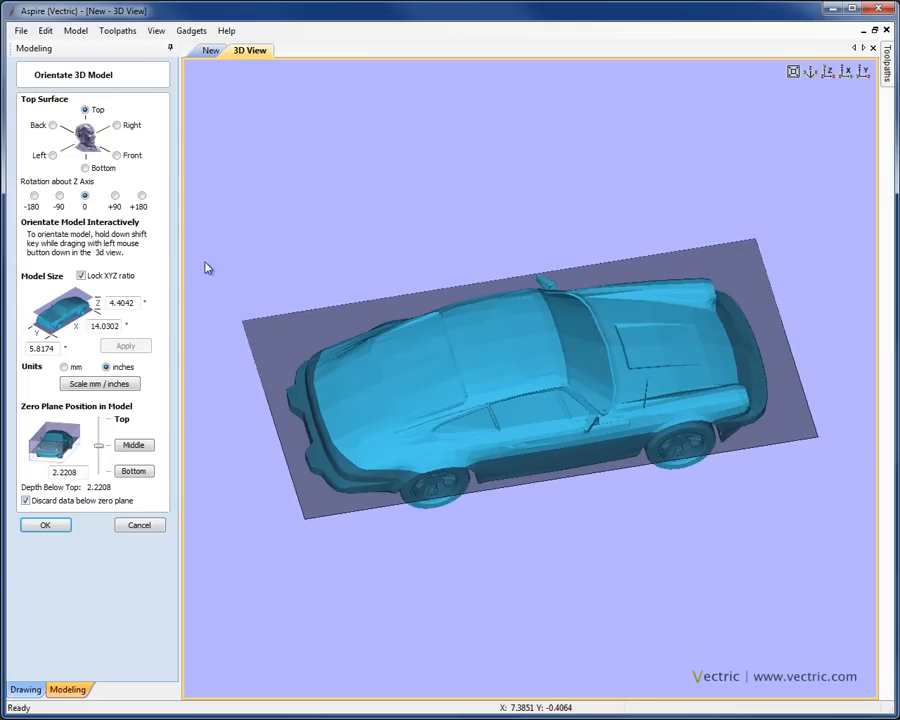
pyautogui.moveTo(556, 306)
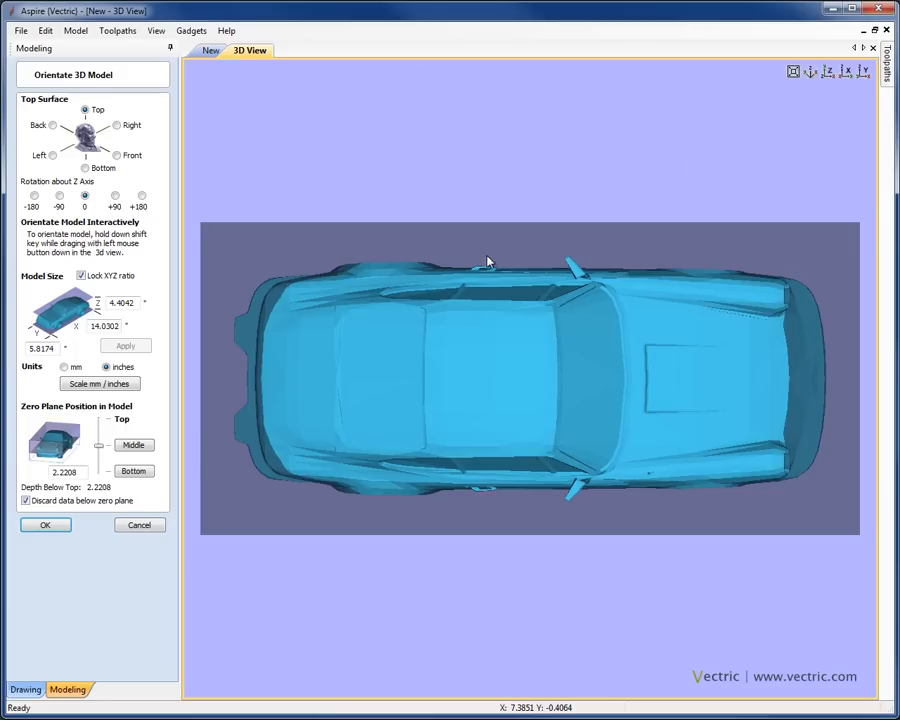
pyautogui.moveTo(748, 420)
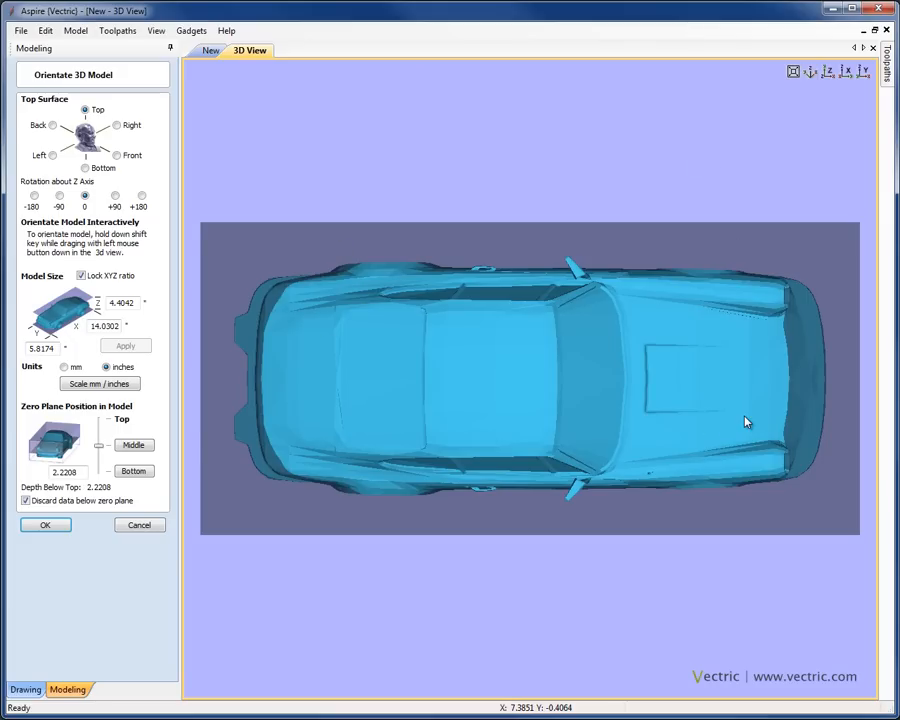
pyautogui.moveTo(752, 396)
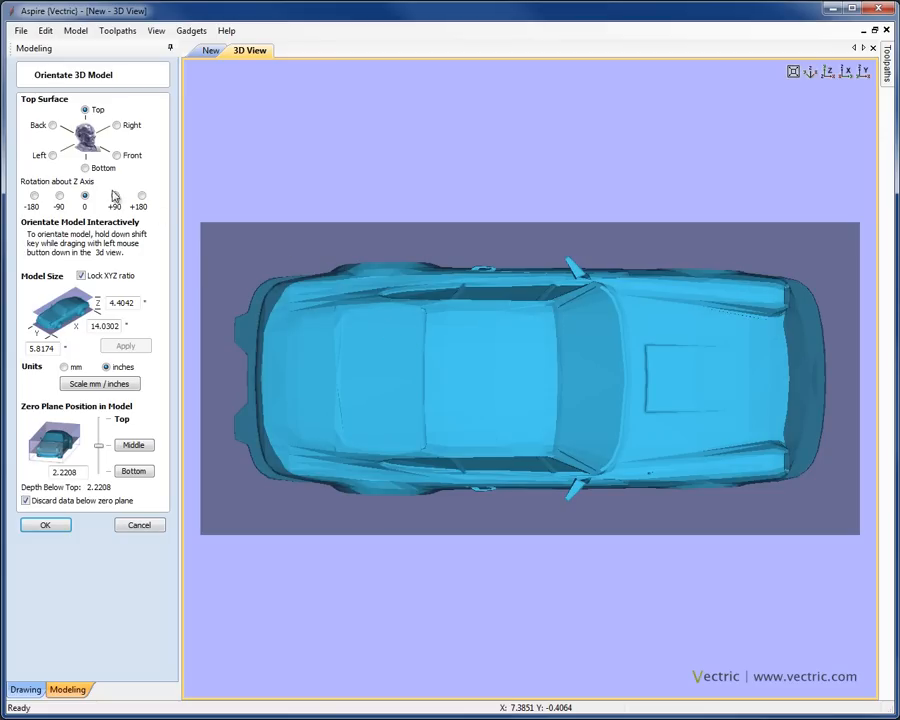
pyautogui.moveTo(112, 160)
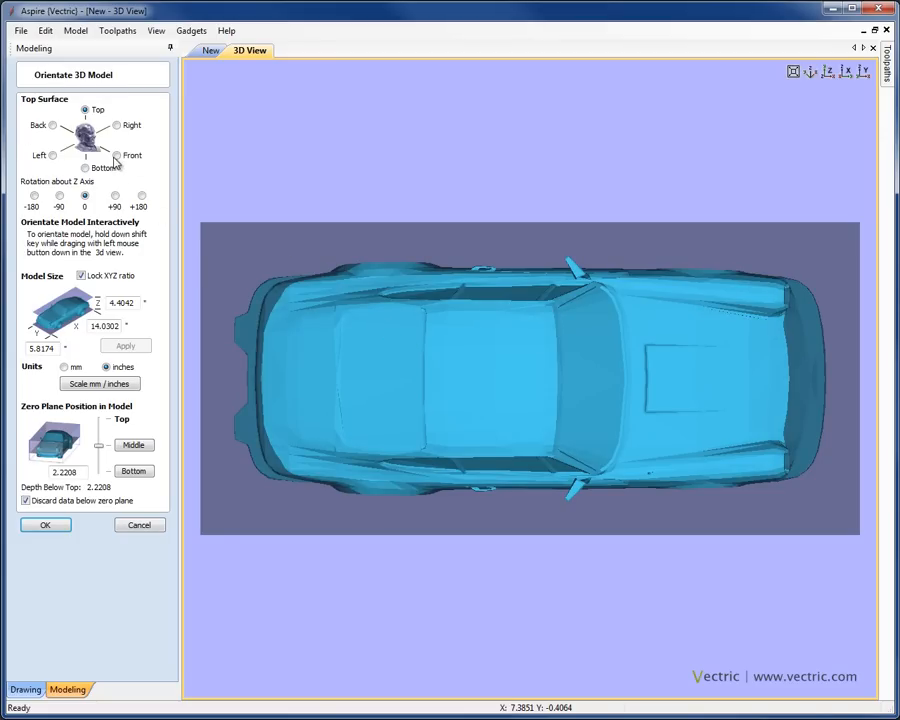
# - Set the Porsche's Top Surface to Front so its side profile stands as the relief
pyautogui.click(116, 156)
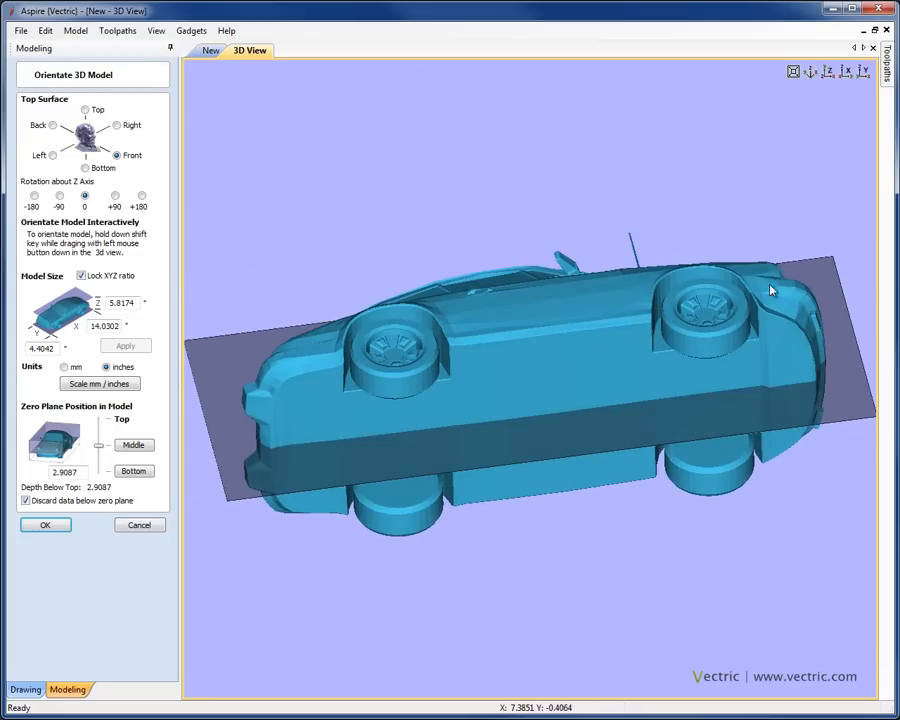
pyautogui.moveTo(316, 360)
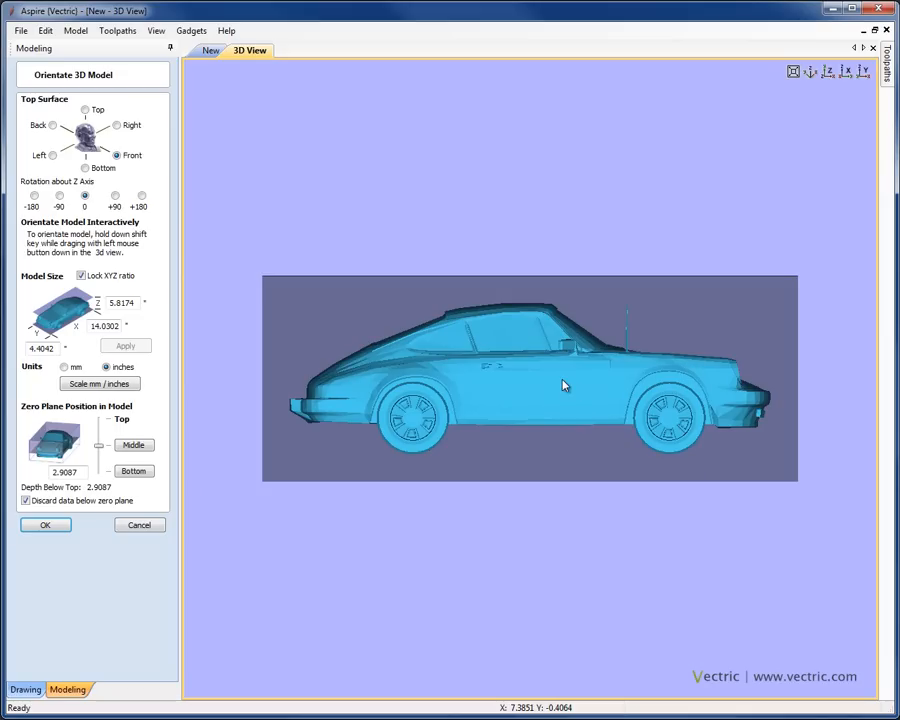
pyautogui.moveTo(588, 396)
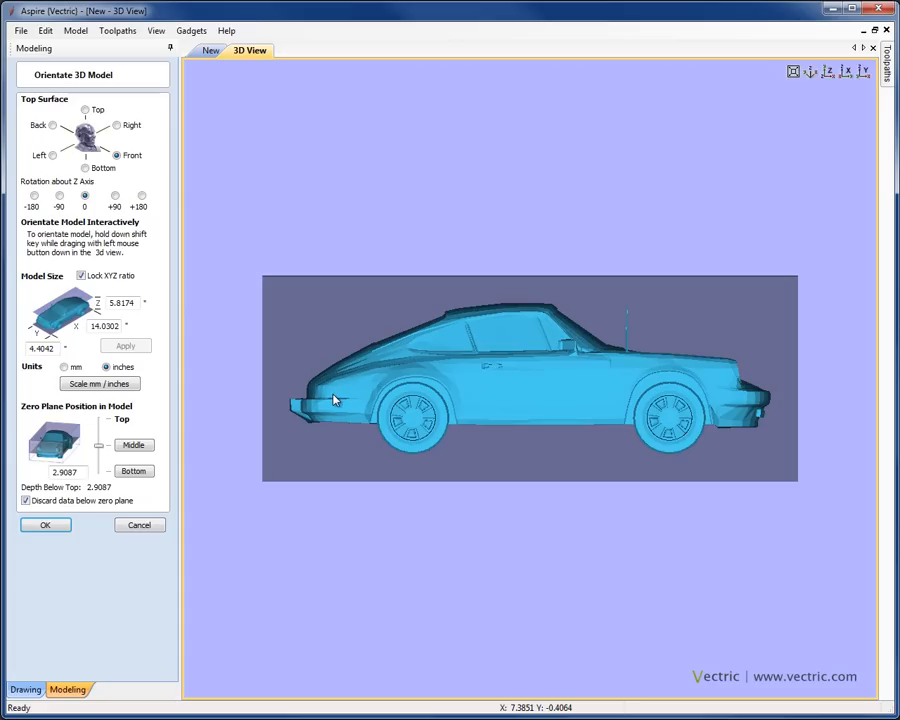
pyautogui.moveTo(568, 410)
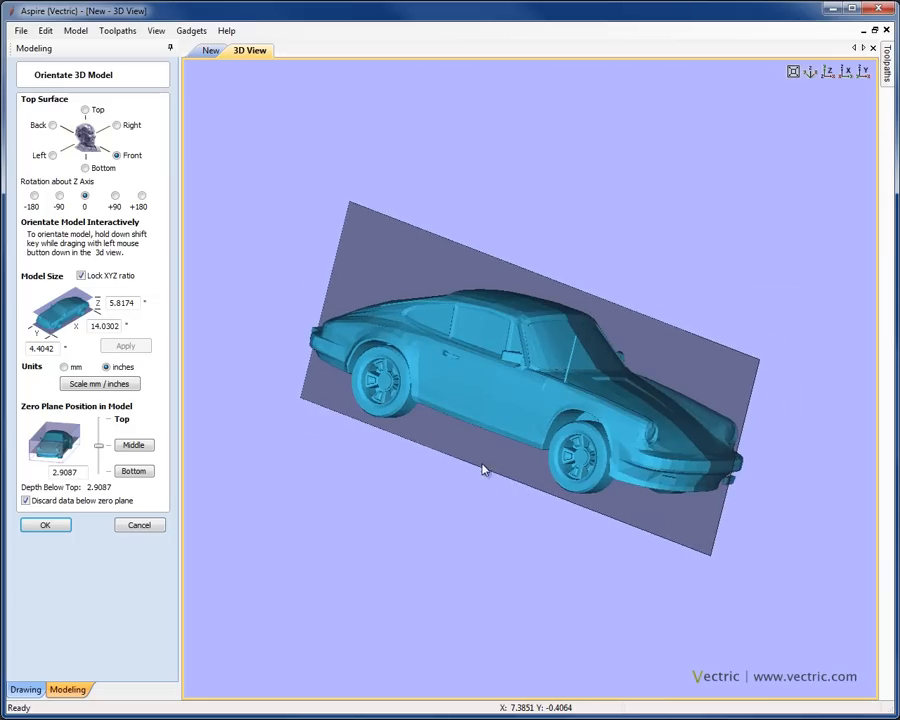
pyautogui.moveTo(484, 470); pyautogui.dragTo(592, 430)
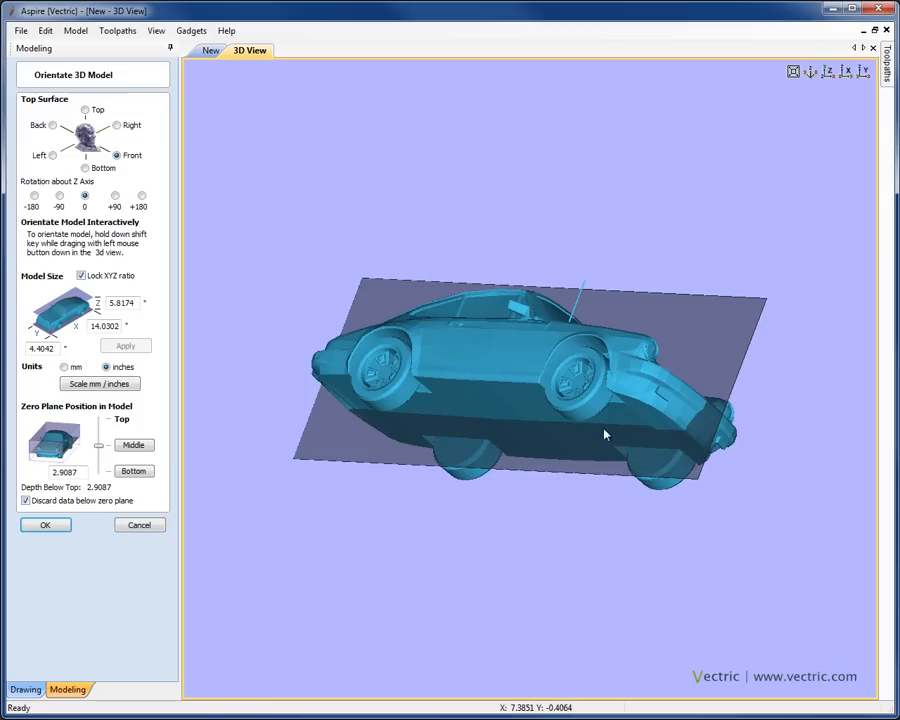
pyautogui.moveTo(604, 434); pyautogui.dragTo(612, 466)
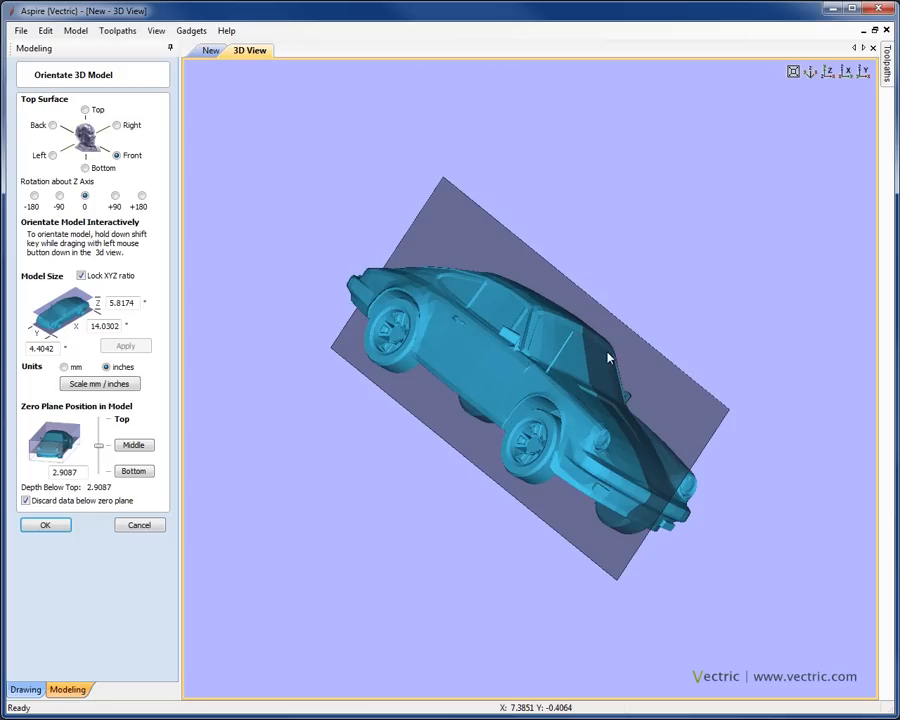
pyautogui.moveTo(630, 380)
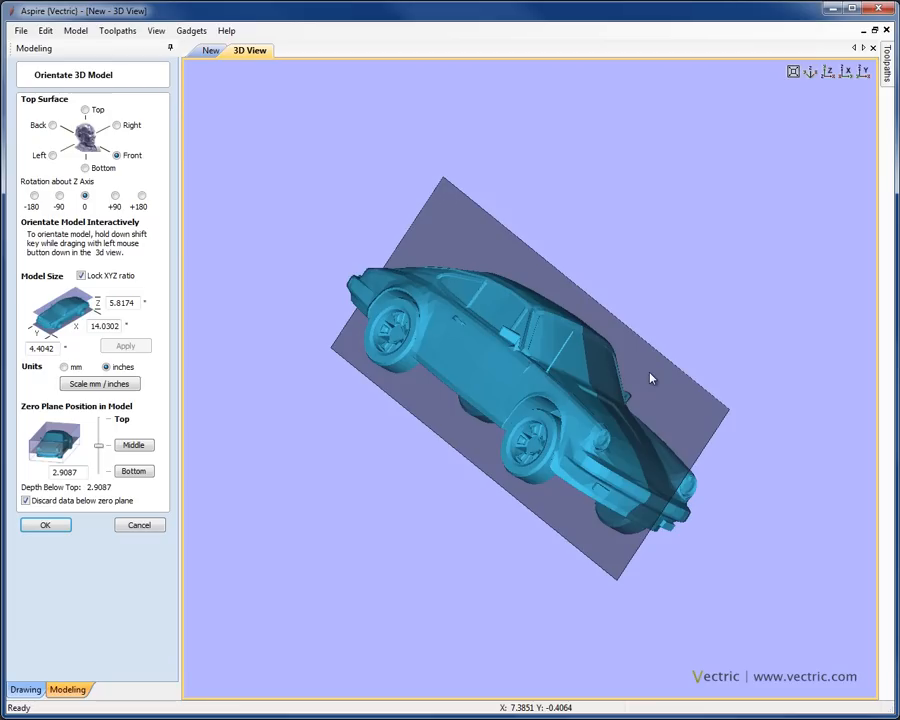
pyautogui.moveTo(536, 390)
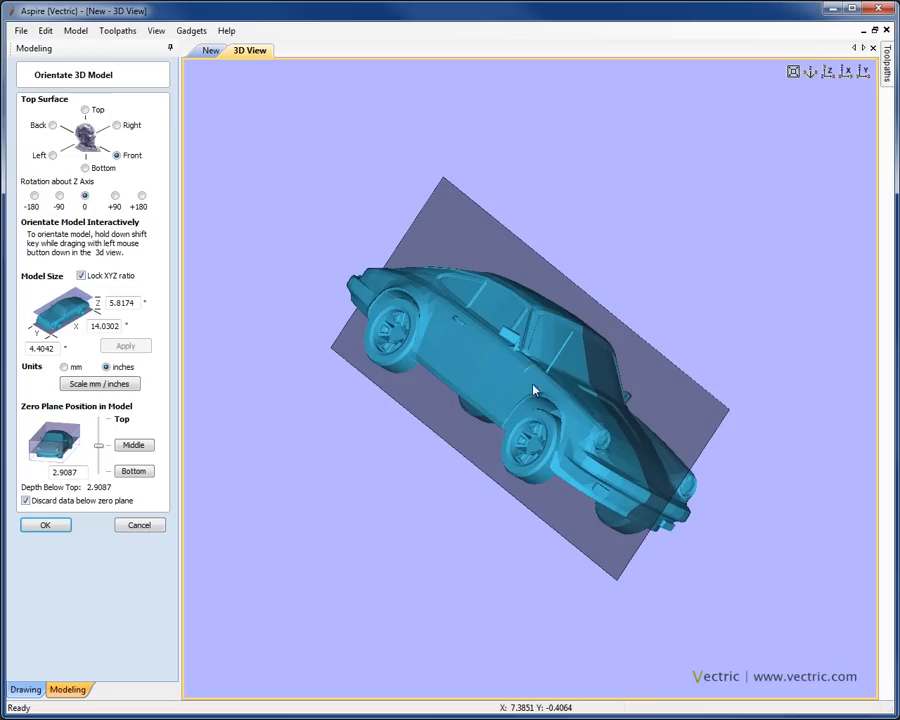
pyautogui.moveTo(552, 388)
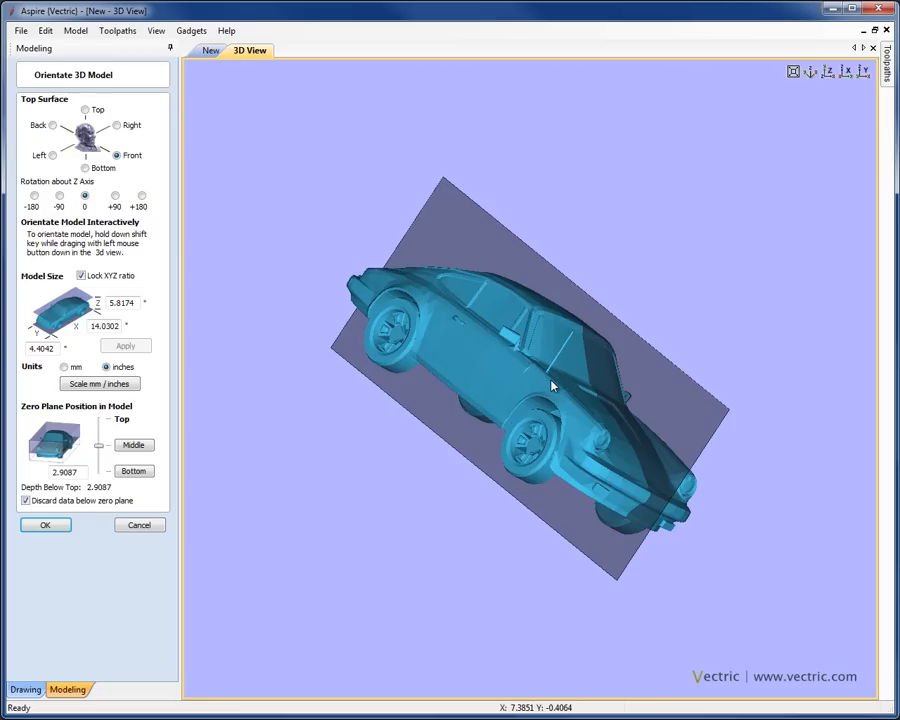
pyautogui.moveTo(520, 404)
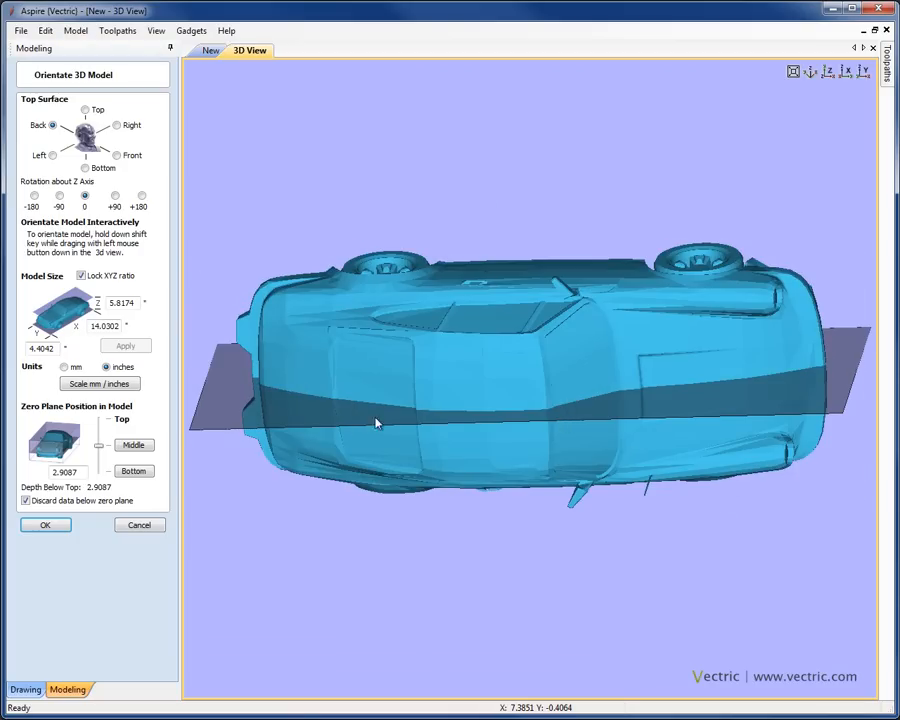
pyautogui.moveTo(408, 414)
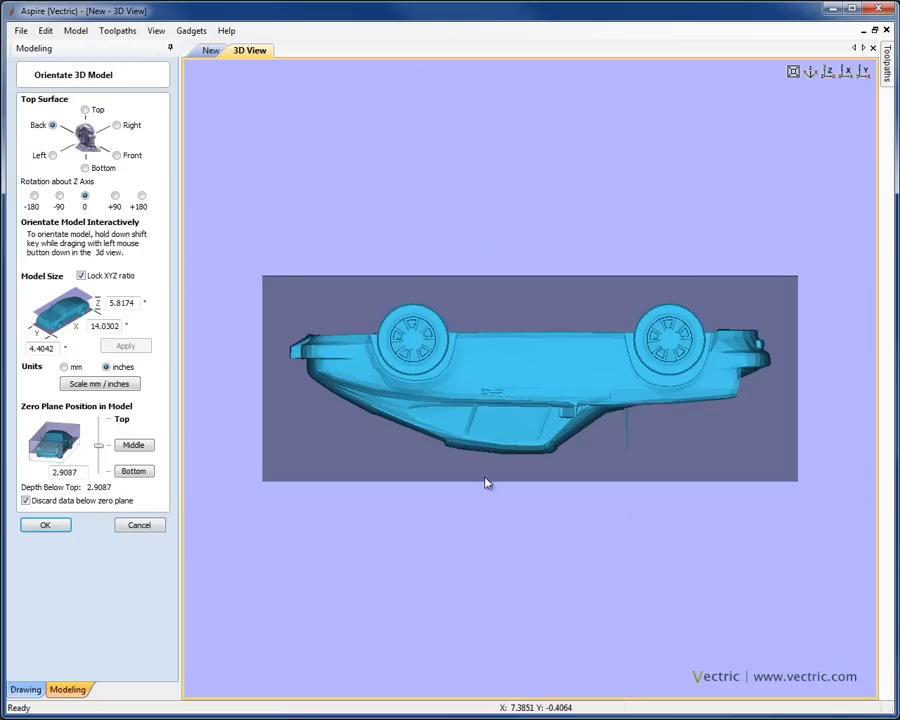
pyautogui.moveTo(644, 504)
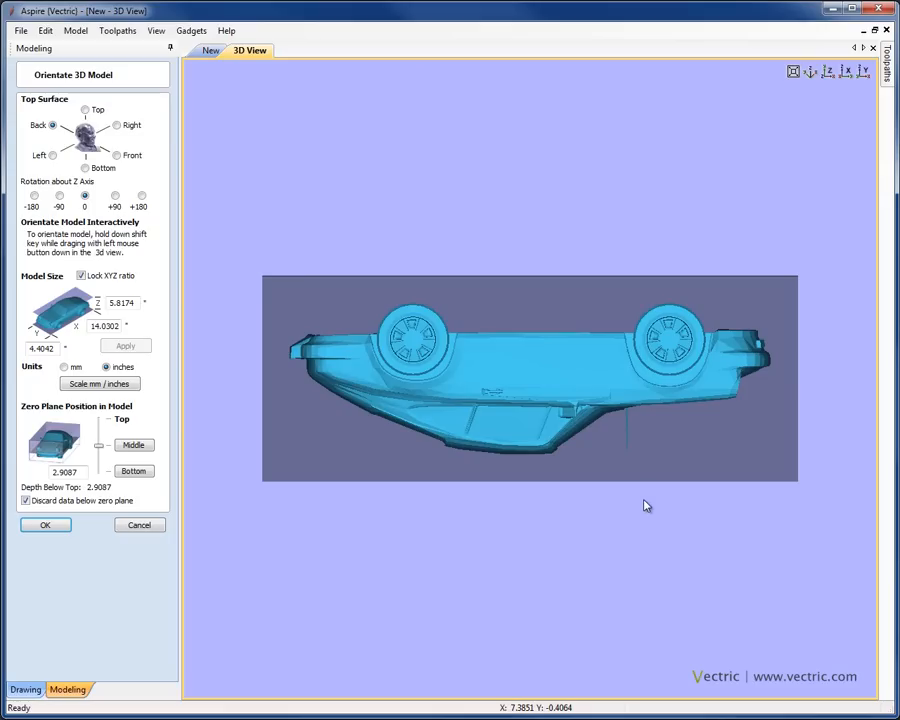
pyautogui.moveTo(438, 448)
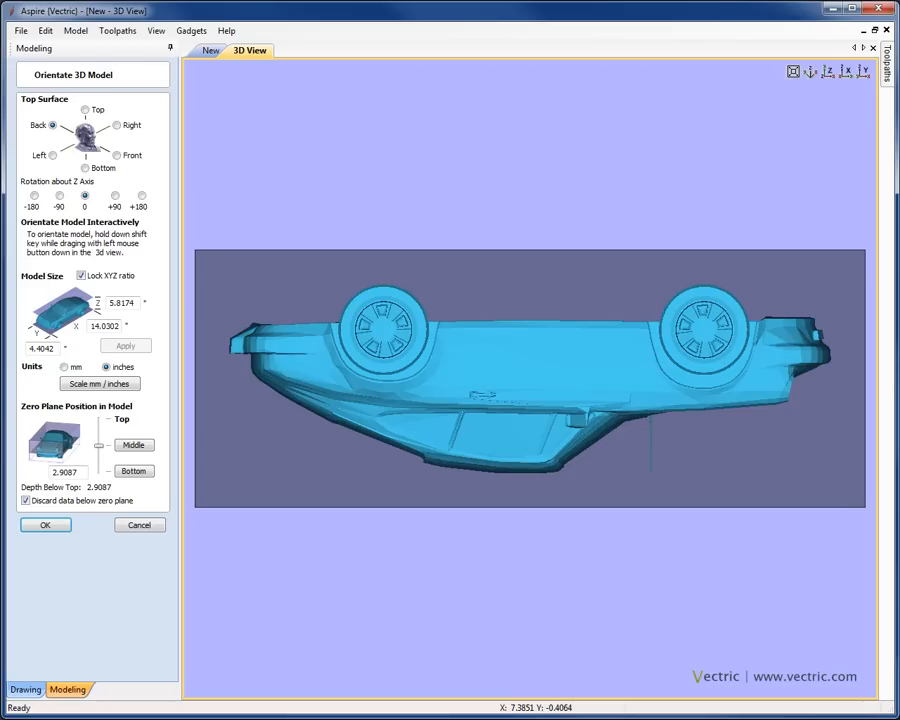
pyautogui.moveTo(688, 20)
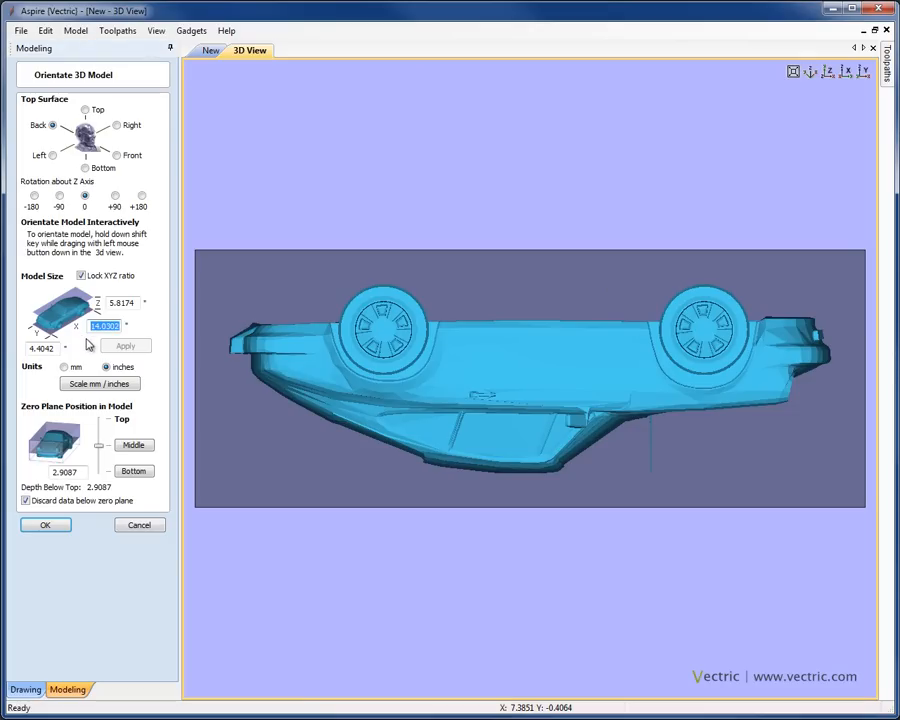
pyautogui.moveTo(70, 282)
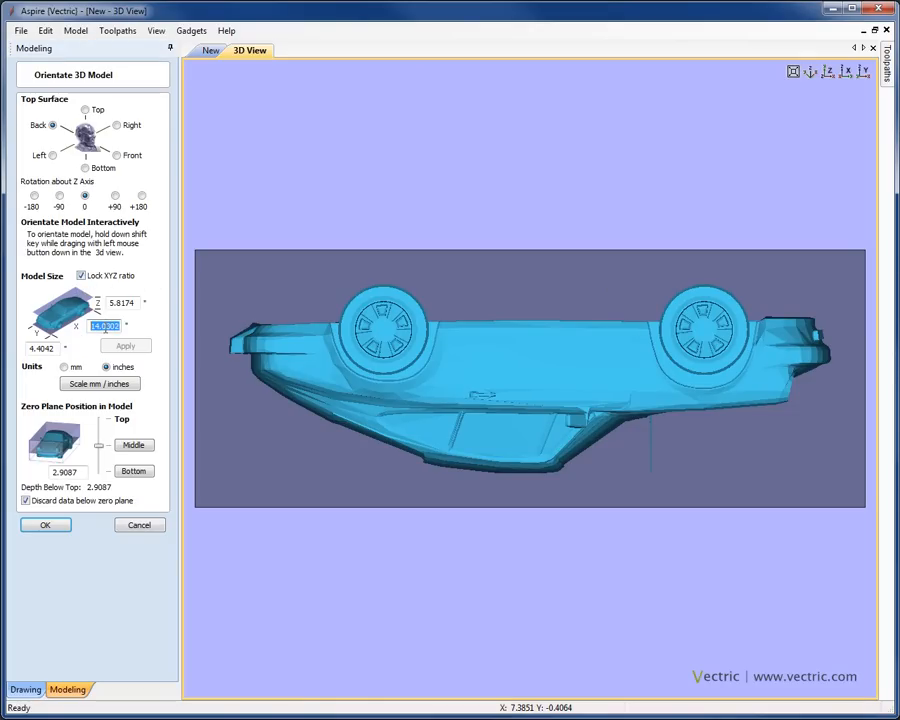
# - Unlock the XYZ ratio and resize the car to 10 inches long, zero plane 1.0 below top
pyautogui.click(124, 344)
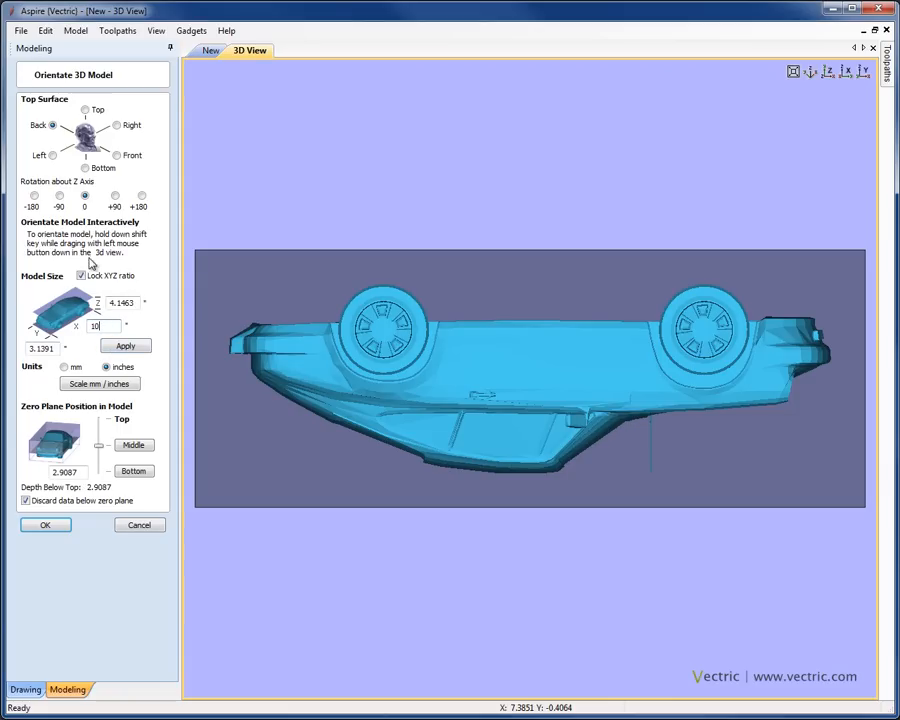
pyautogui.click(80, 276)
pyautogui.write('2')
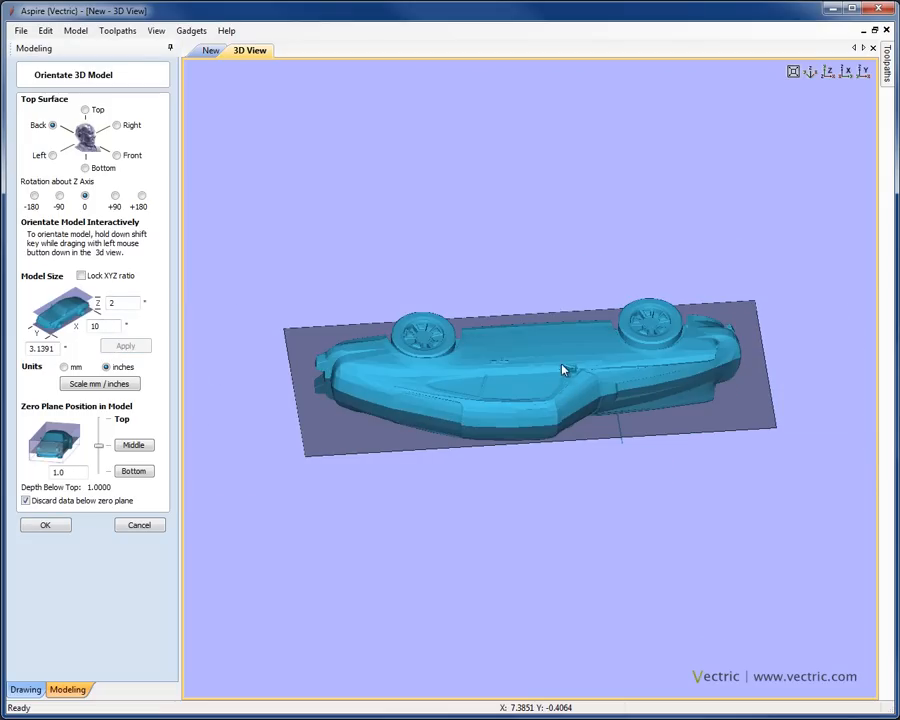
pyautogui.moveTo(564, 370); pyautogui.dragTo(530, 258)
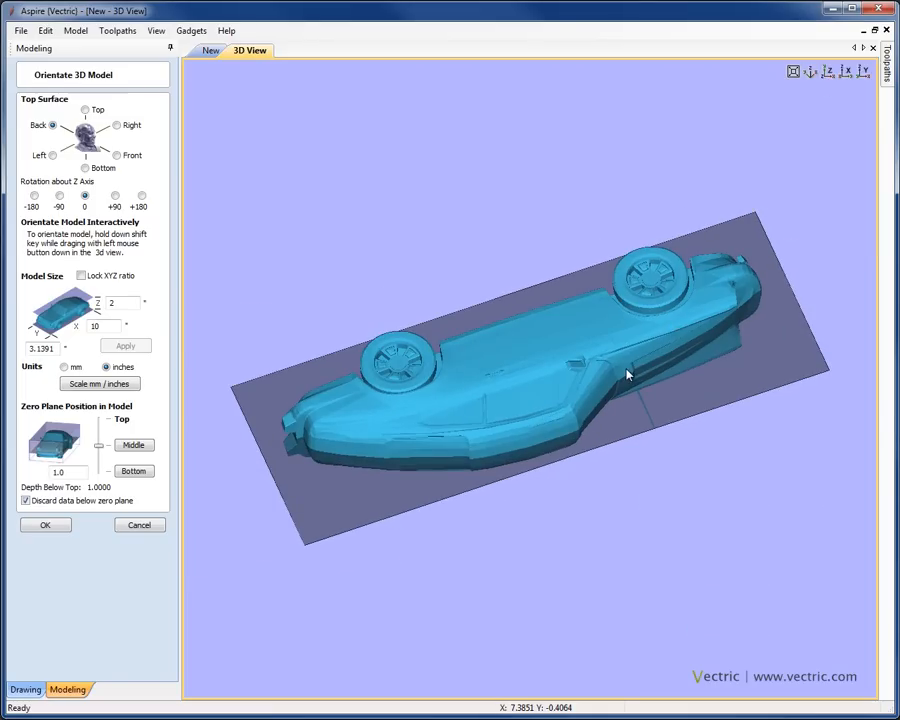
pyautogui.moveTo(630, 376); pyautogui.dragTo(370, 432)
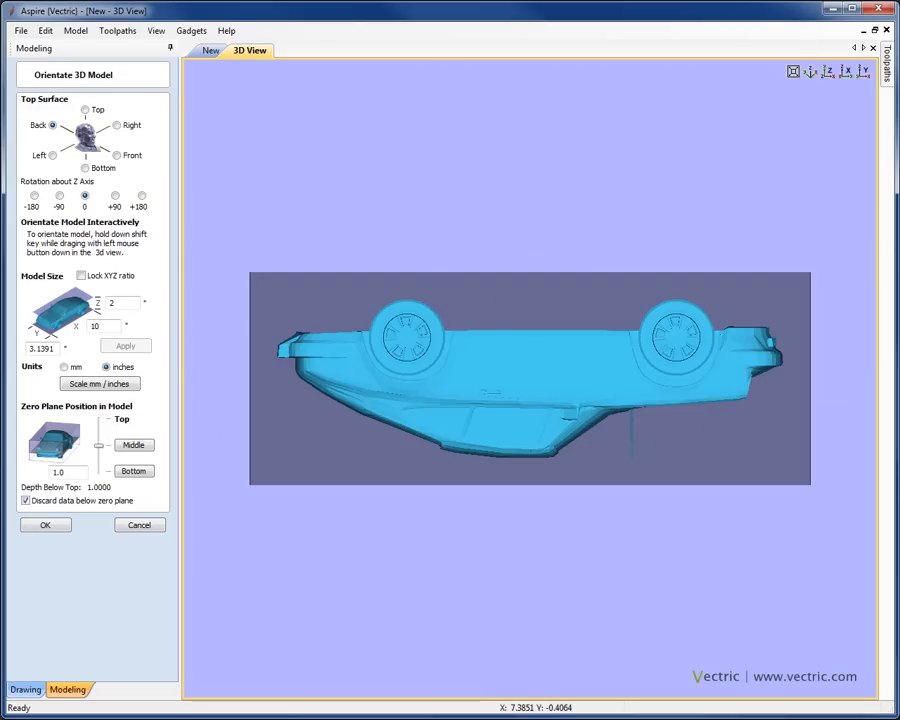
pyautogui.moveTo(700, 140)
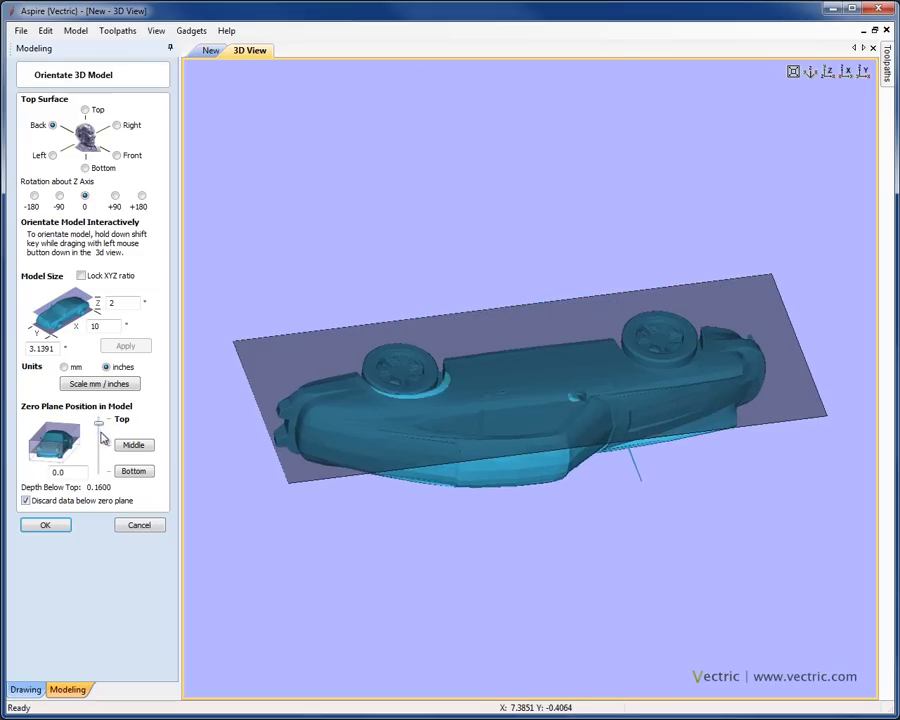
# - Lower the zero plane to 0.98 below the top, keeping data below it discarded
pyautogui.moveTo(98, 422); pyautogui.dragTo(98, 470)
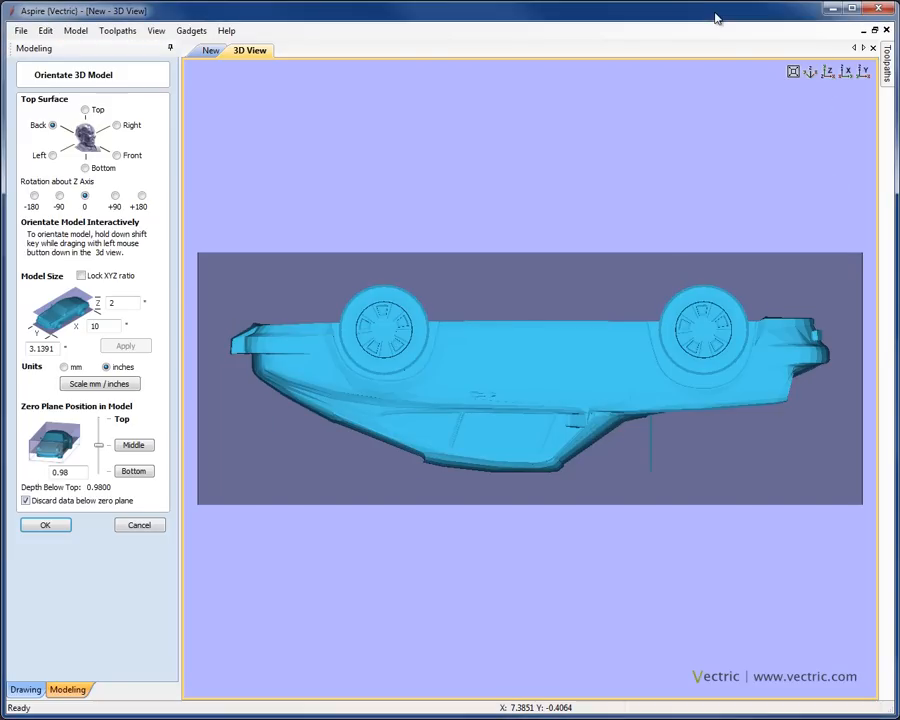
pyautogui.moveTo(724, 242)
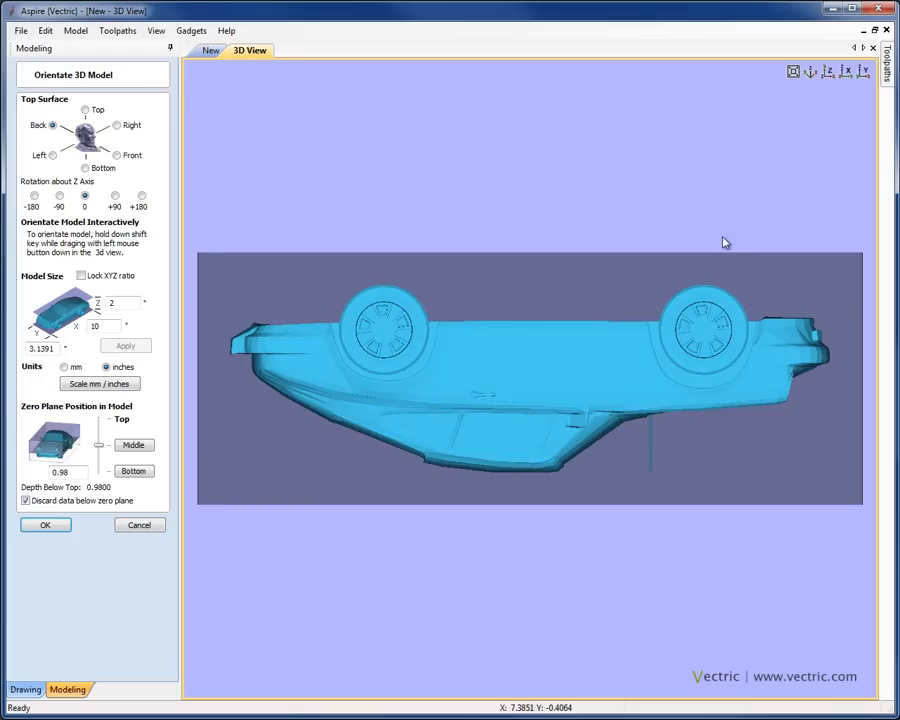
pyautogui.moveTo(720, 252)
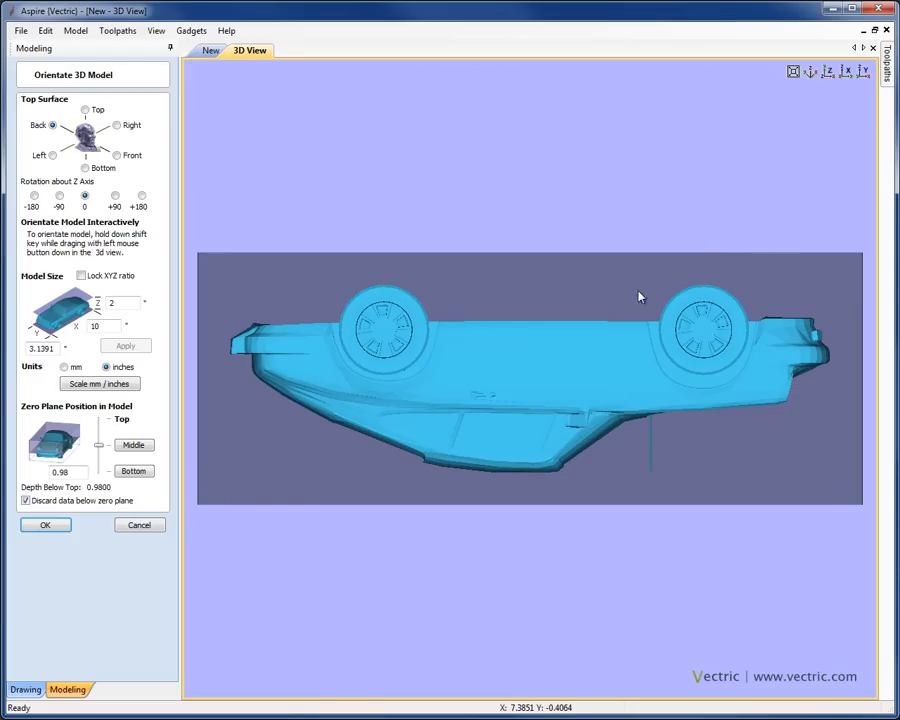
pyautogui.click(26, 500)
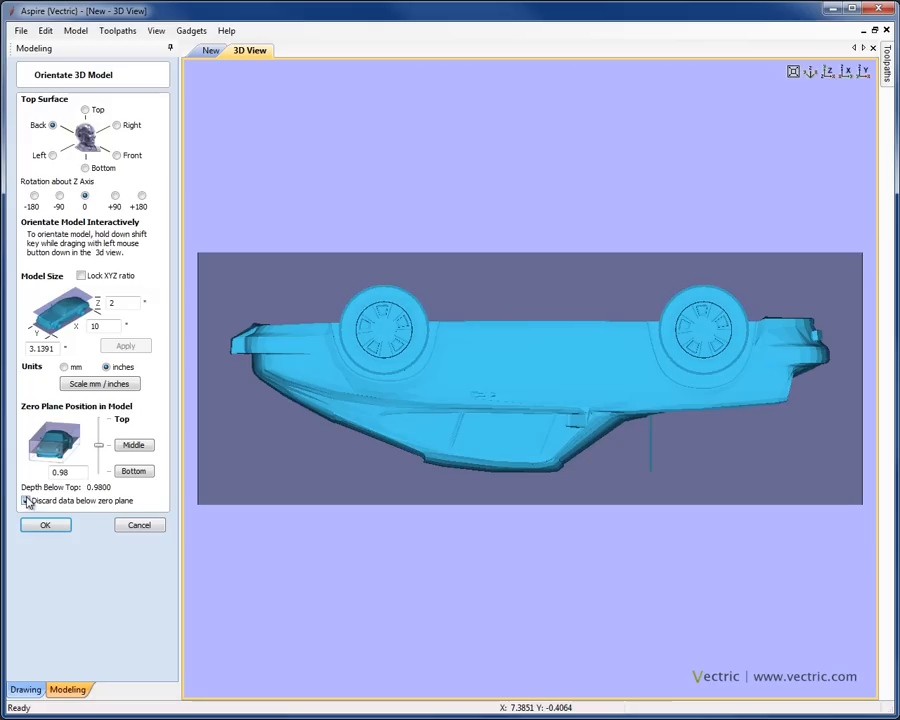
pyautogui.click(24, 500)
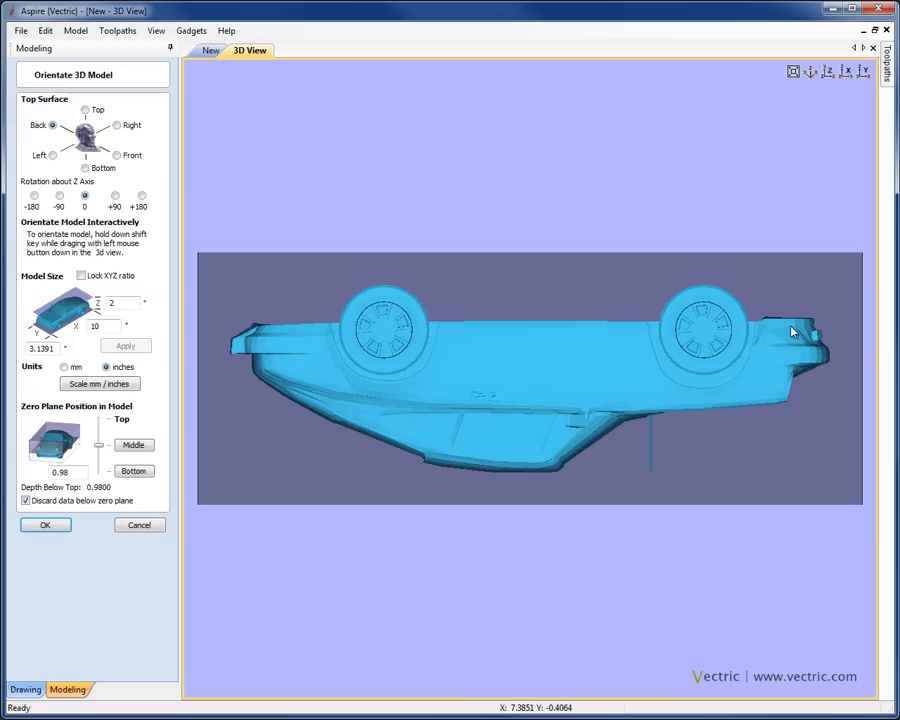
pyautogui.moveTo(382, 434)
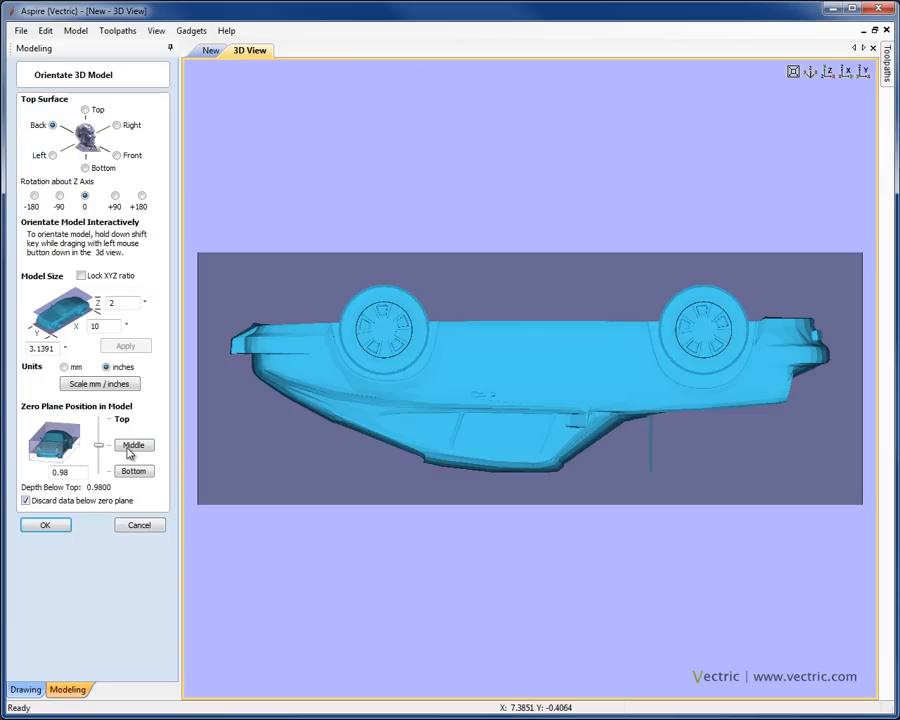
# - Place the zero plane through the car's middle and inspect it from several angles
pyautogui.click(134, 444)
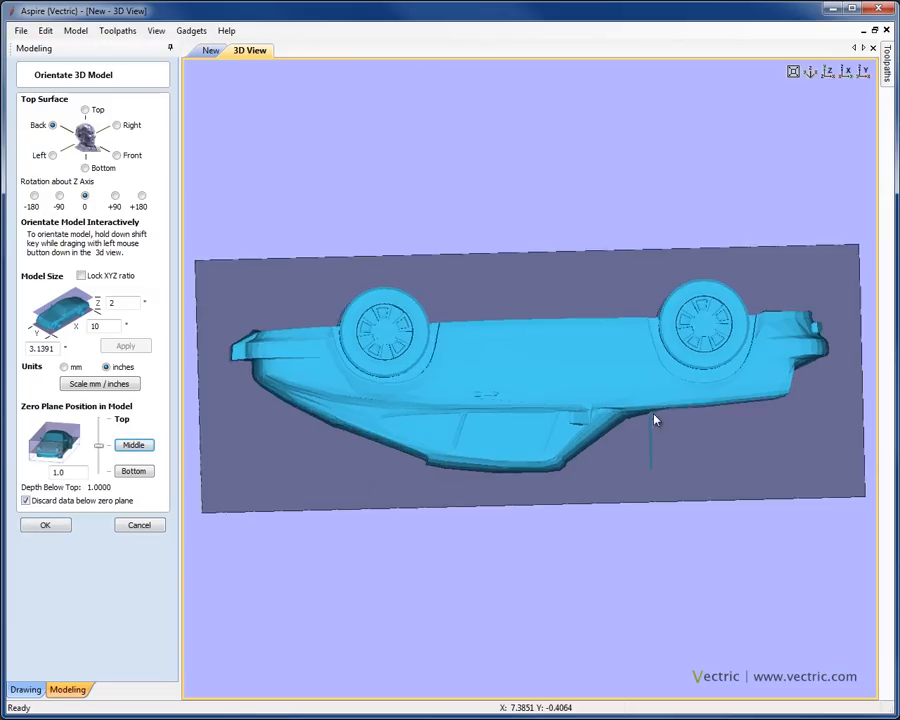
pyautogui.moveTo(656, 420); pyautogui.dragTo(518, 436)
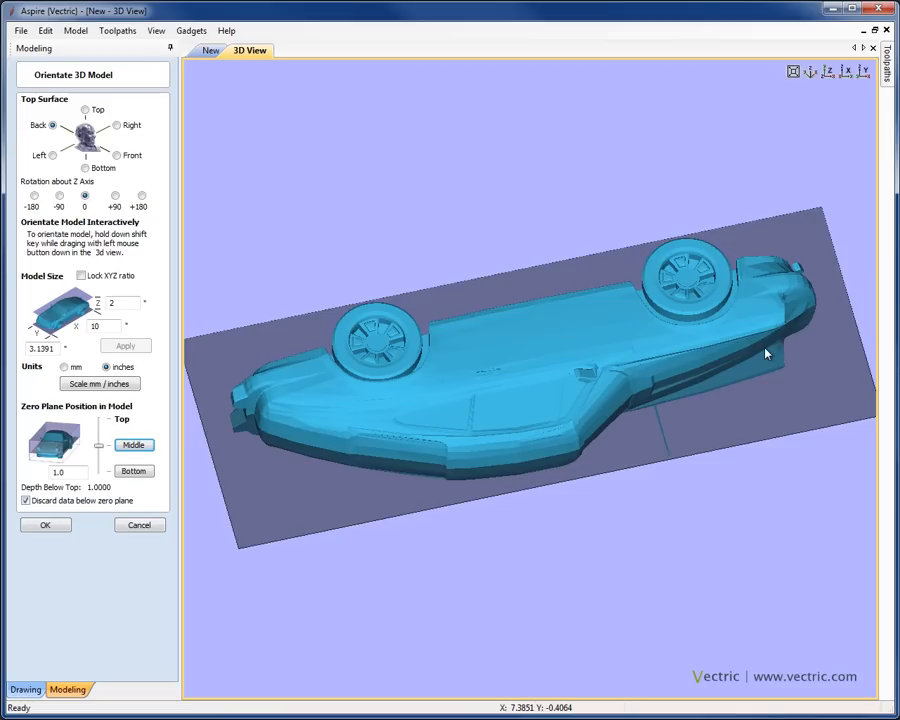
pyautogui.moveTo(716, 392)
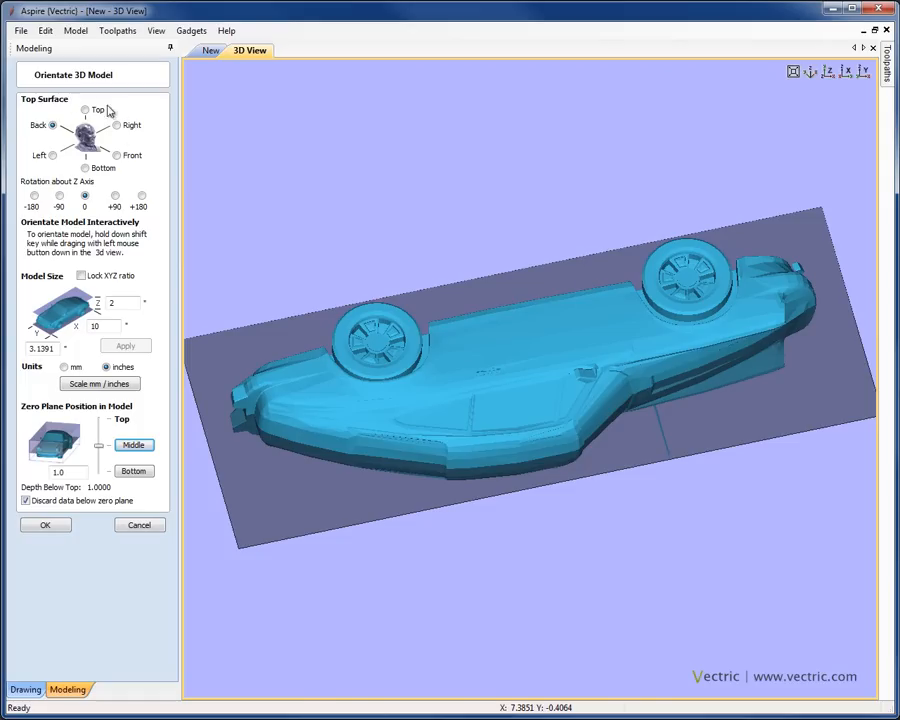
pyautogui.moveTo(76, 228)
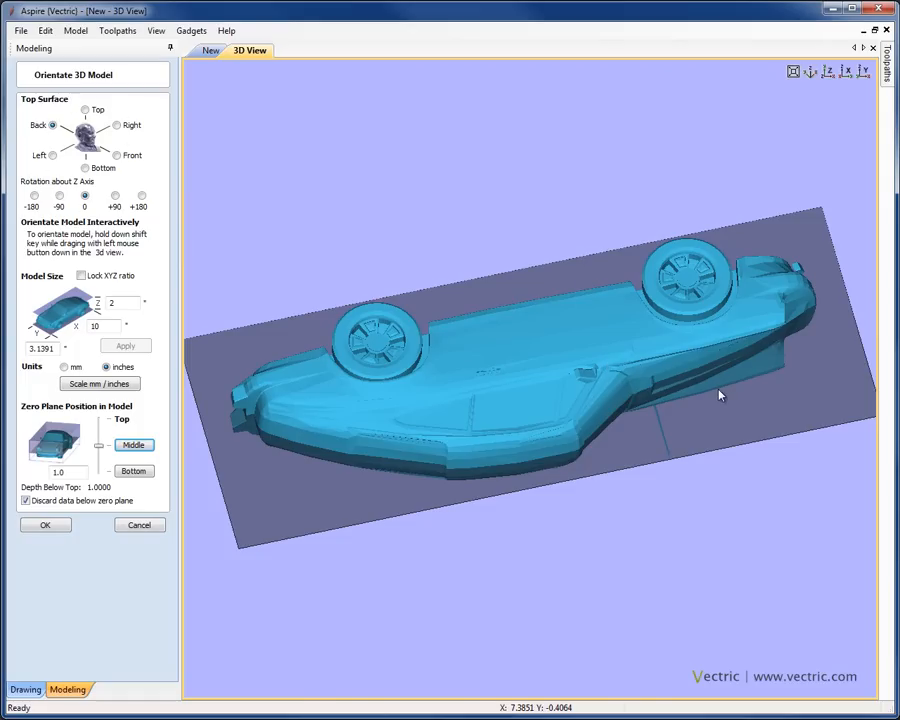
pyautogui.moveTo(758, 384)
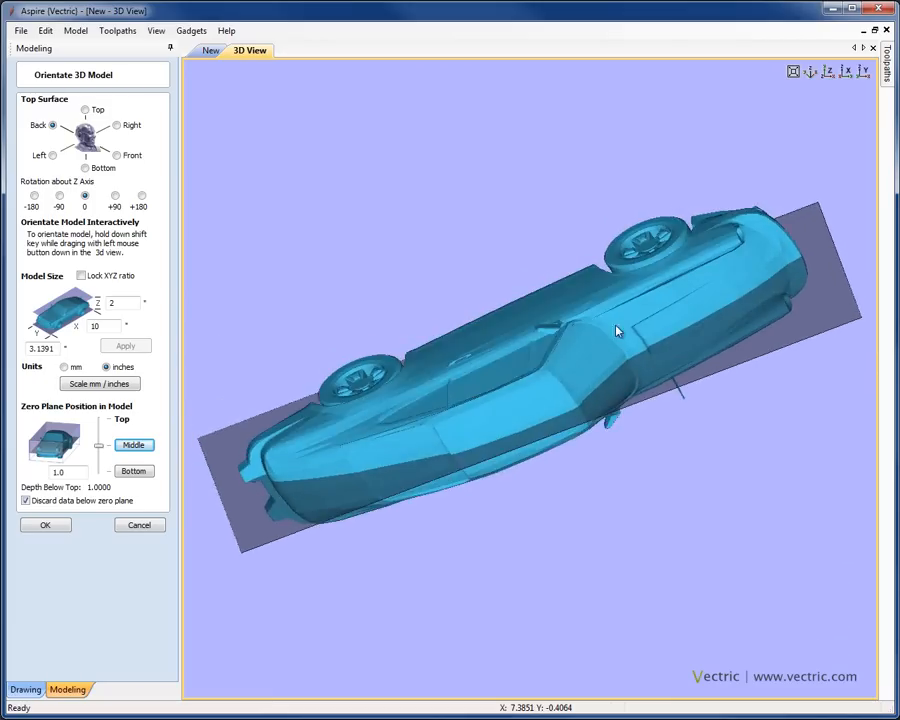
pyautogui.moveTo(616, 332); pyautogui.dragTo(756, 348)
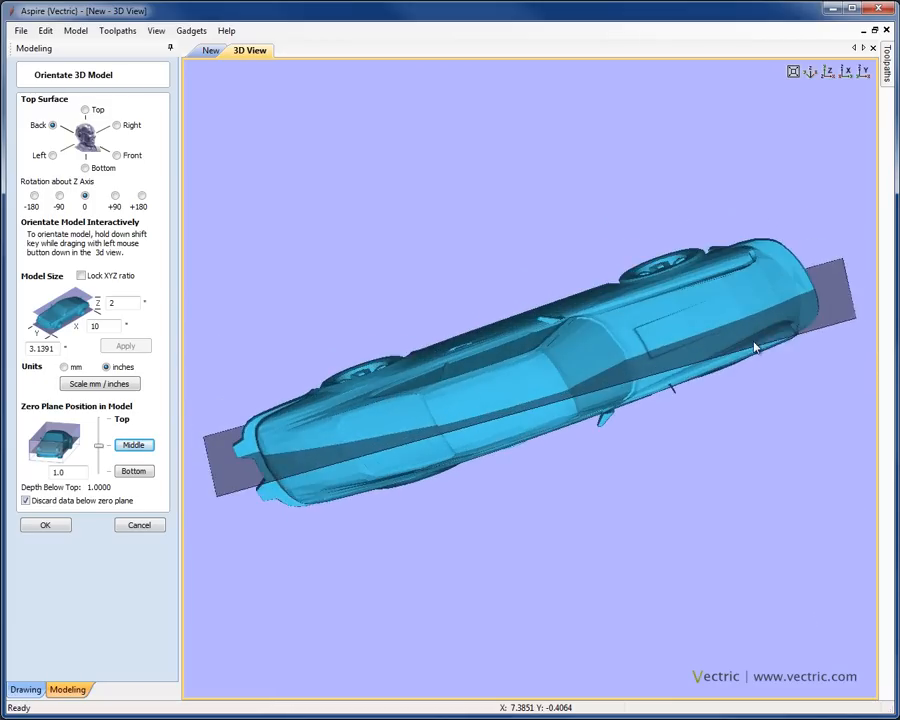
pyautogui.moveTo(756, 344); pyautogui.dragTo(590, 344)
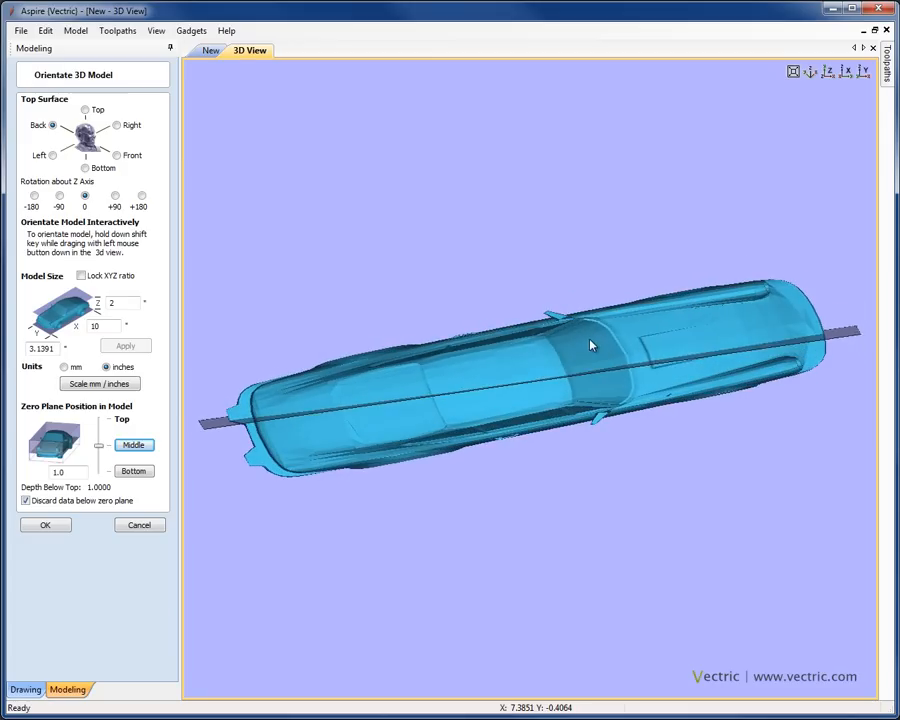
pyautogui.moveTo(590, 344); pyautogui.dragTo(758, 292)
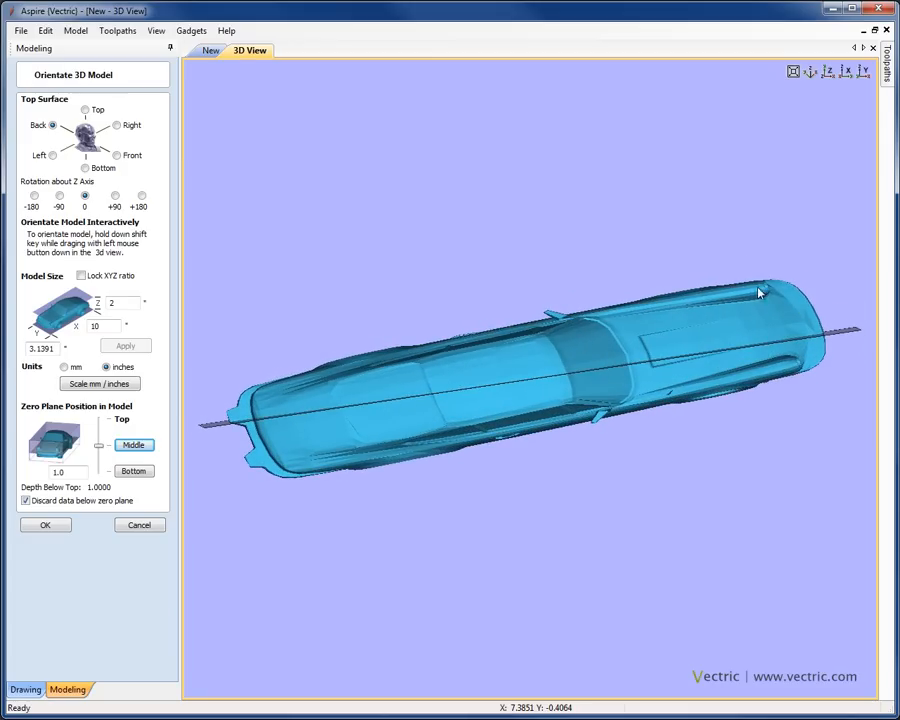
pyautogui.moveTo(760, 292); pyautogui.dragTo(636, 564)
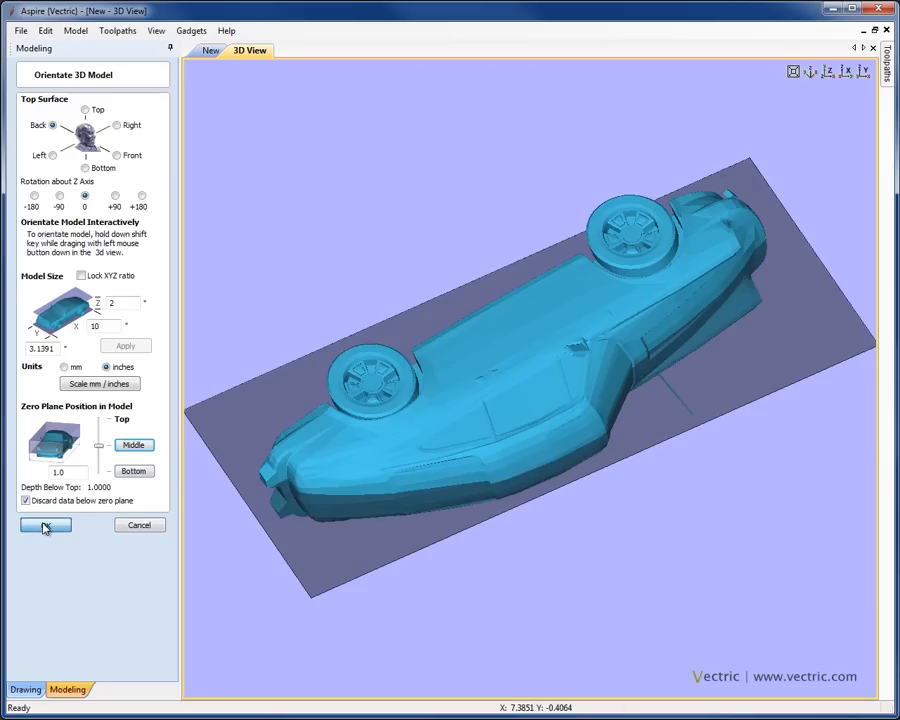
# - Accept the orientation to create the porsche component and show the split 2D/3D view
pyautogui.click(44, 524)
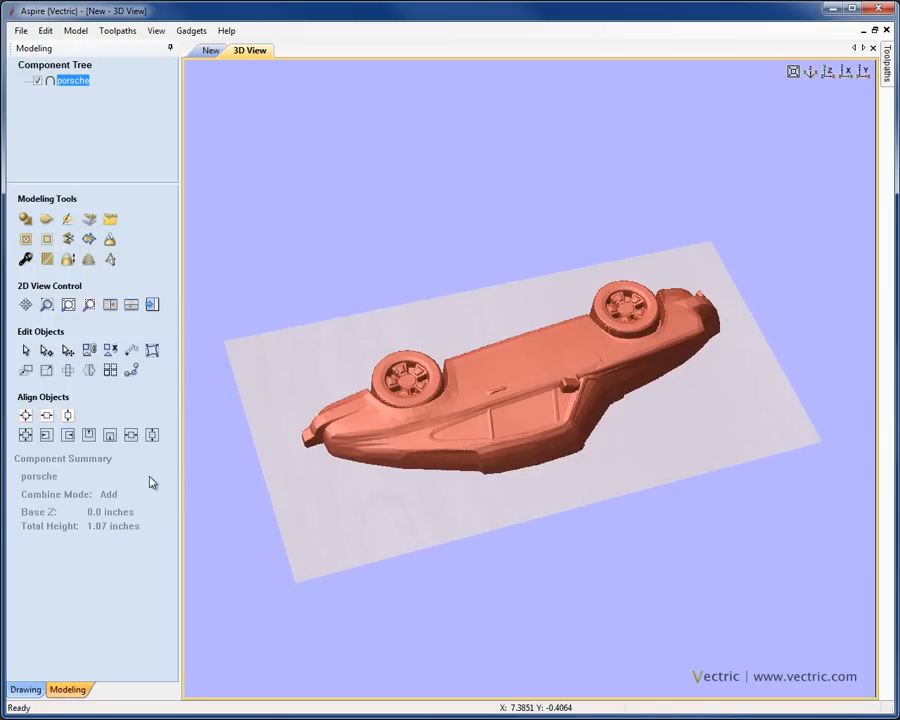
pyautogui.moveTo(428, 390)
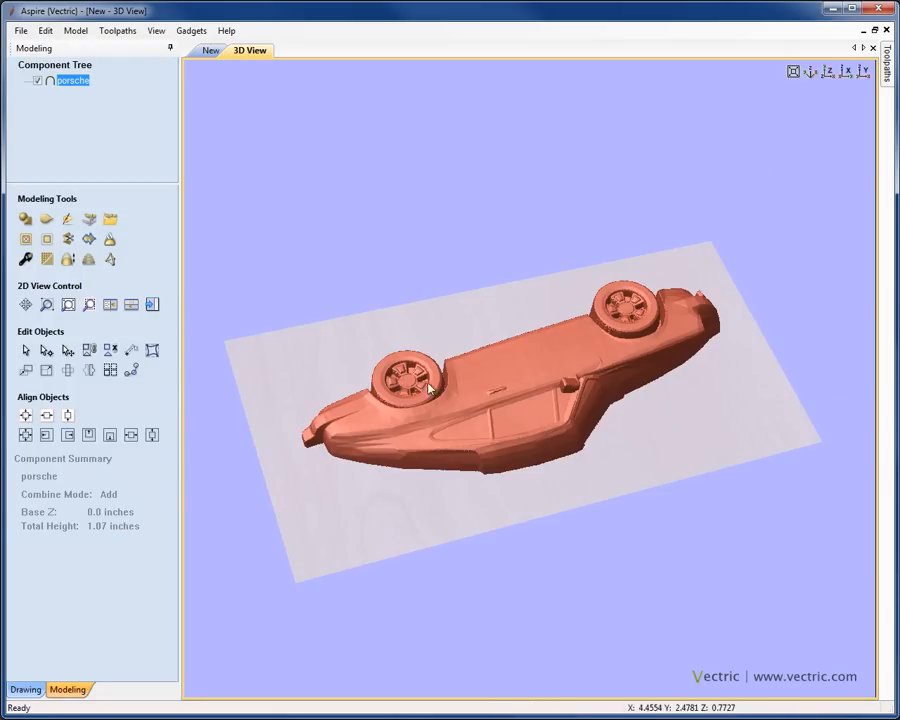
pyautogui.click(156, 30)
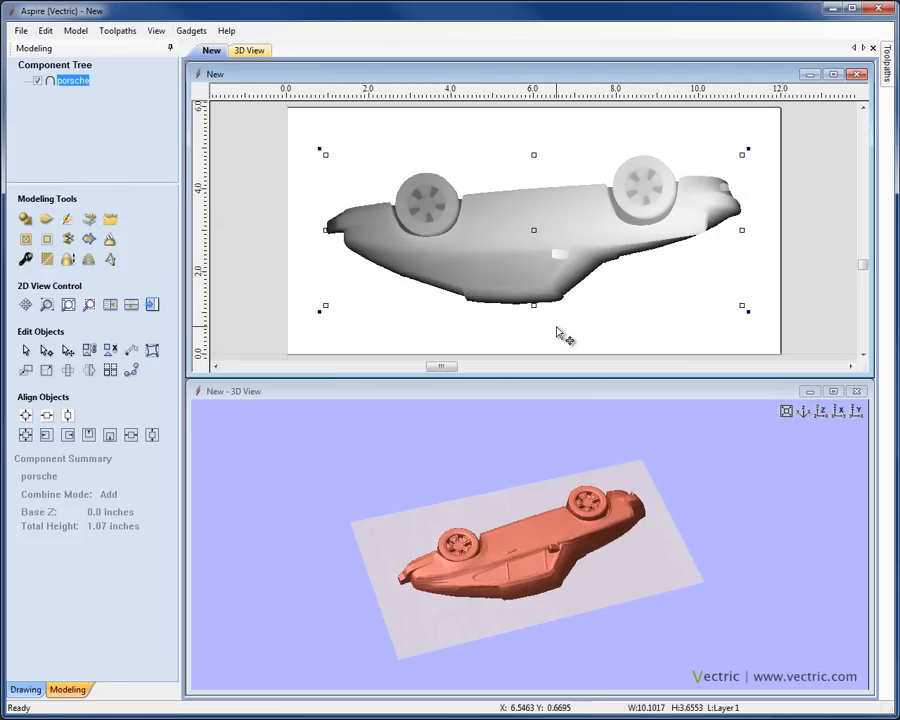
pyautogui.moveTo(510, 590)
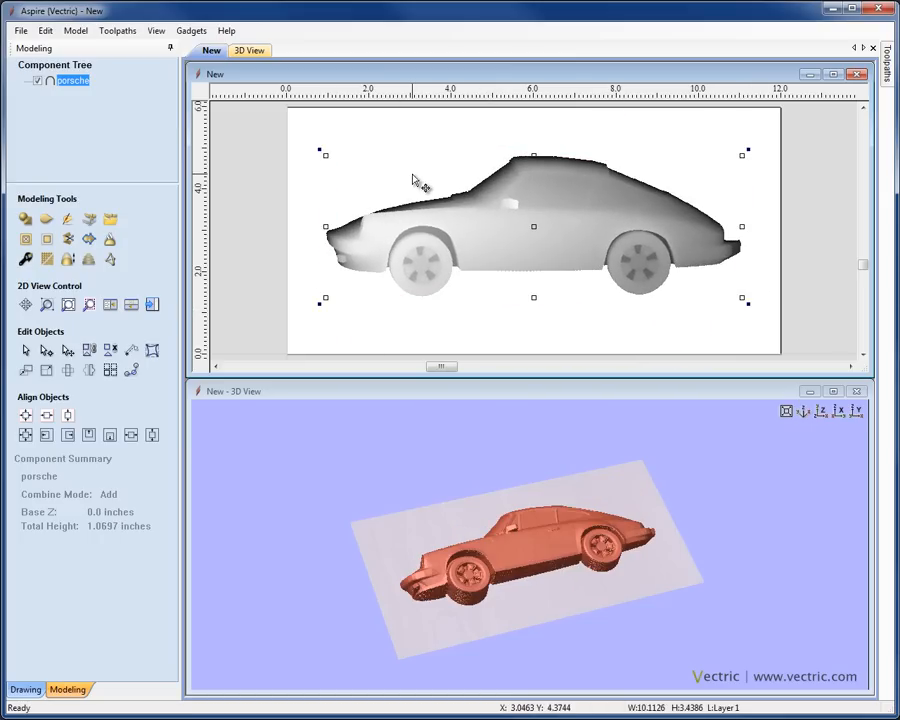
pyautogui.moveTo(416, 144)
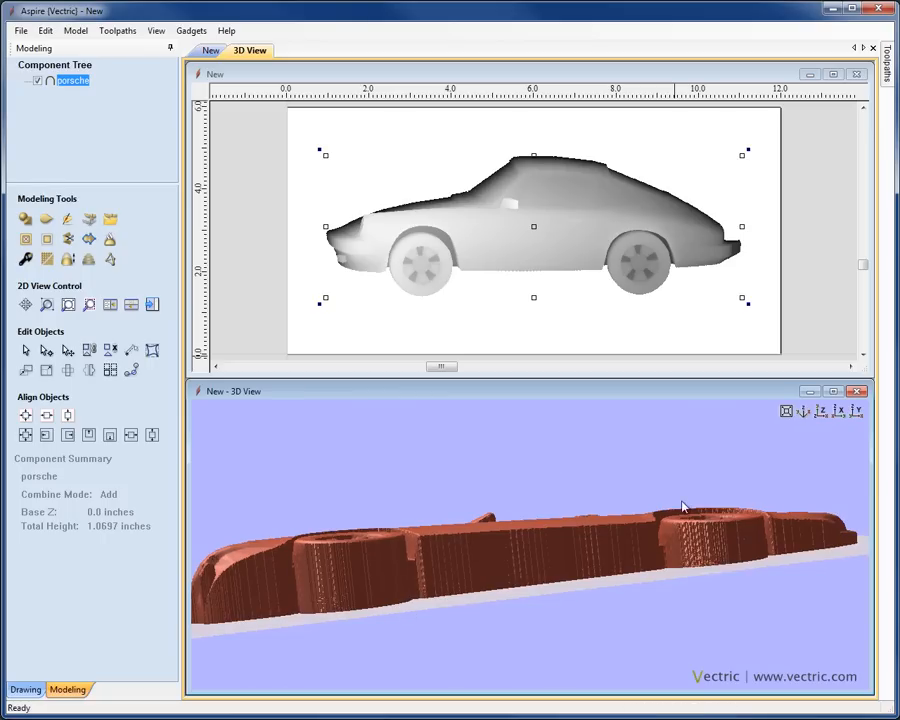
# - Orbit the 3D view to inspect the car relief from another angle
pyautogui.moveTo(680, 504); pyautogui.dragTo(568, 568)
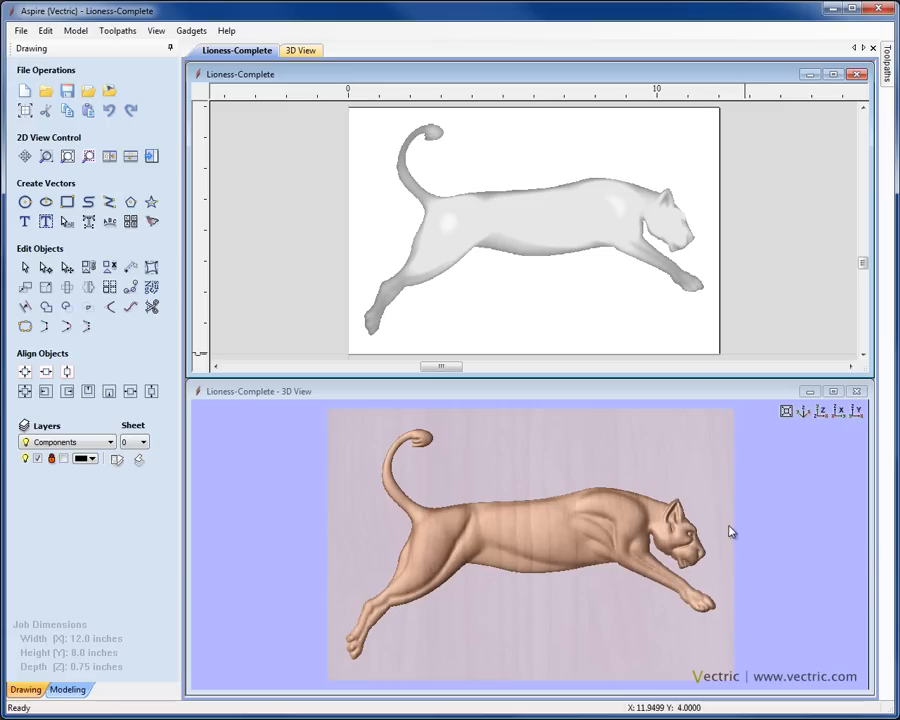
pyautogui.moveTo(710, 352)
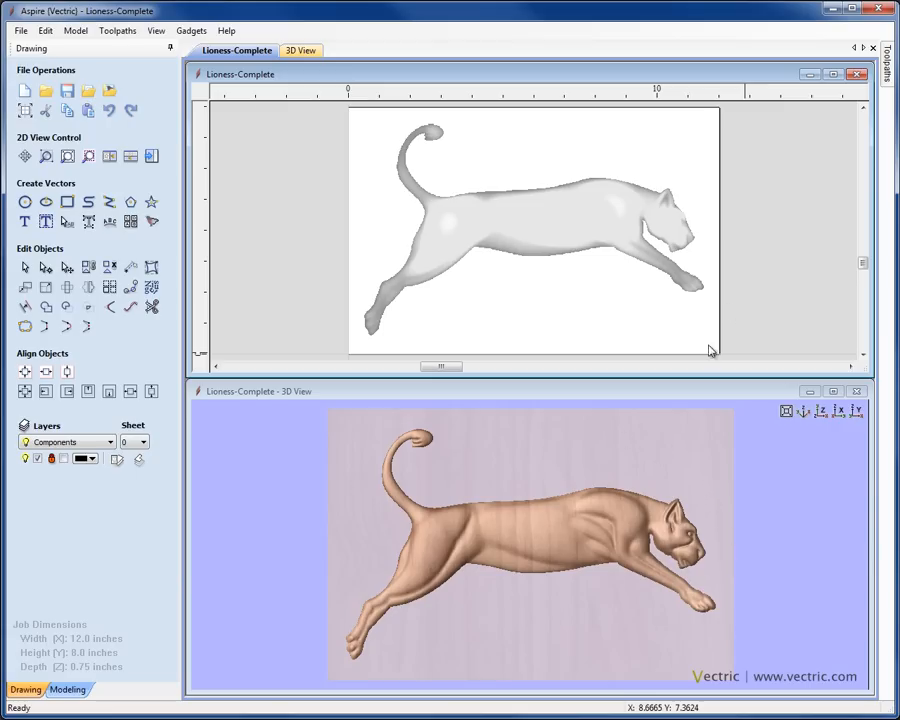
pyautogui.moveTo(762, 248)
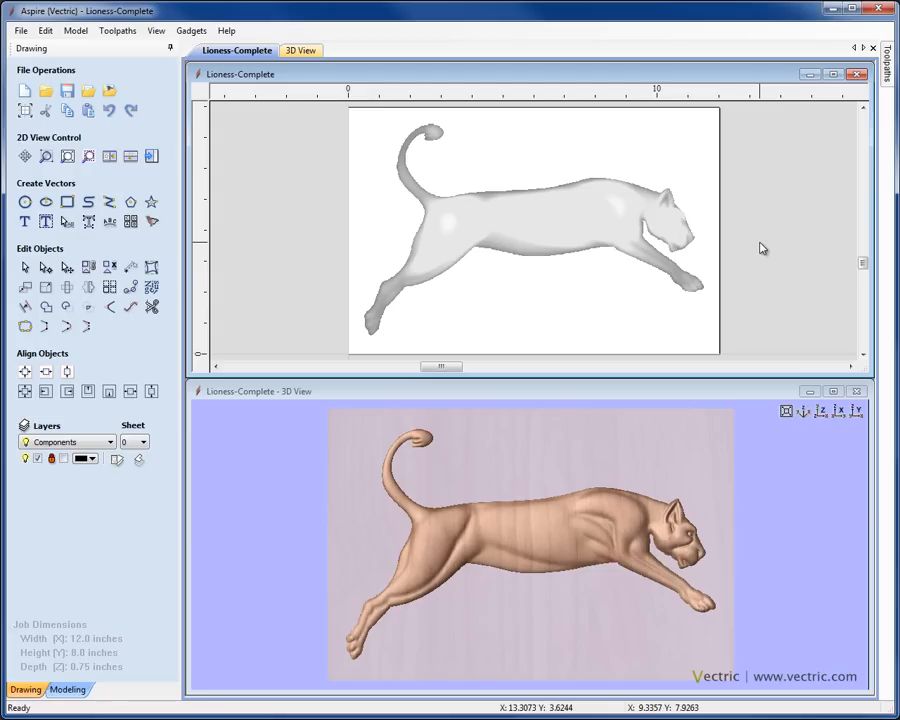
pyautogui.moveTo(176, 68)
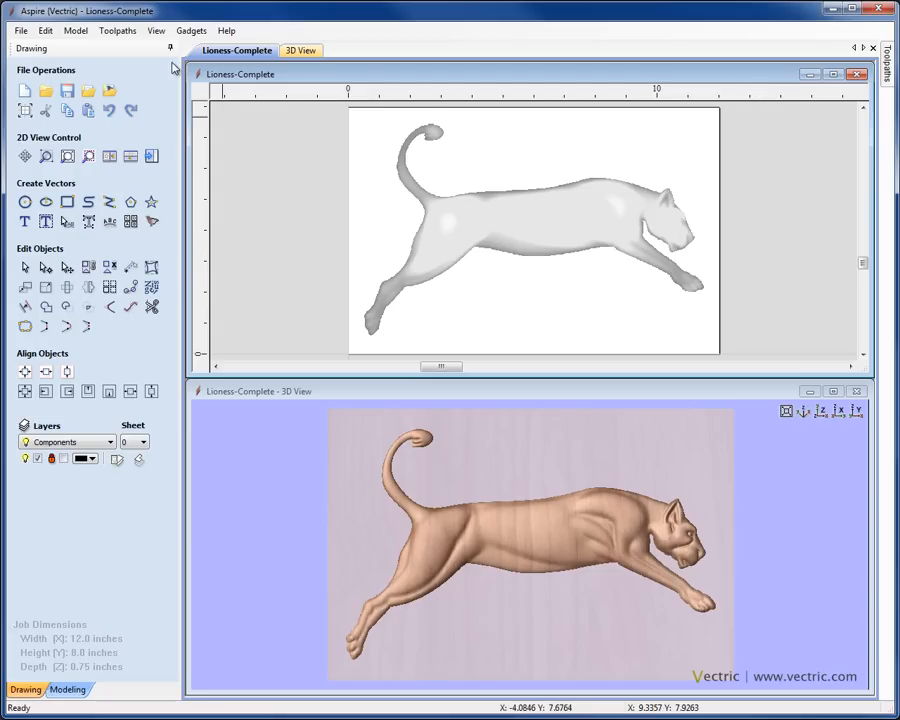
# - Bring up the Model menu over the lioness project
pyautogui.click(76, 30)
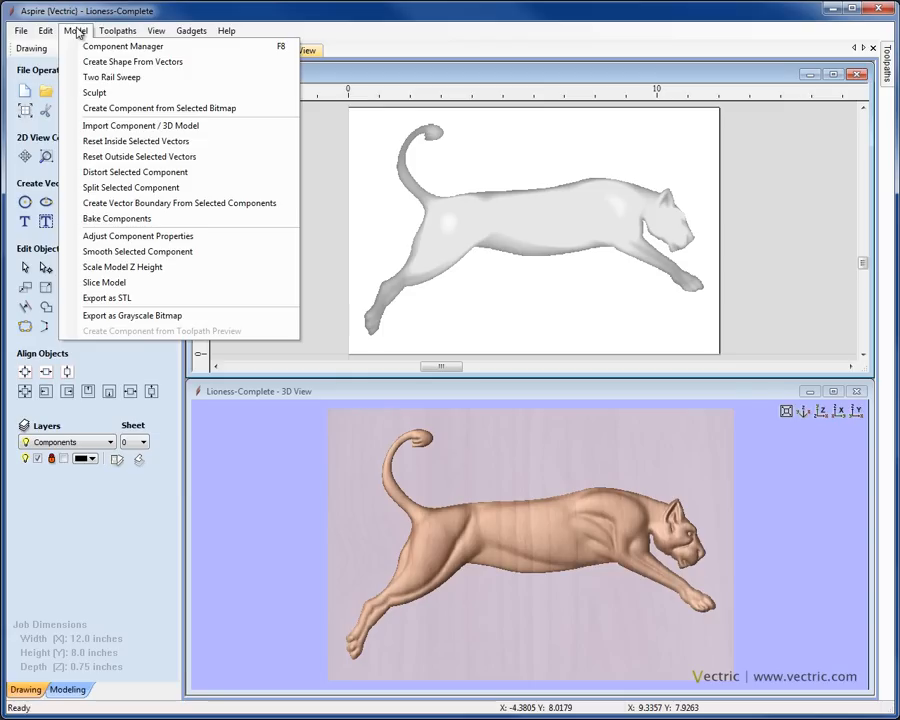
# - Triangulate the lioness at 0.001-inch tolerance for STL export, then cancel the Save As window
pyautogui.click(106, 298)
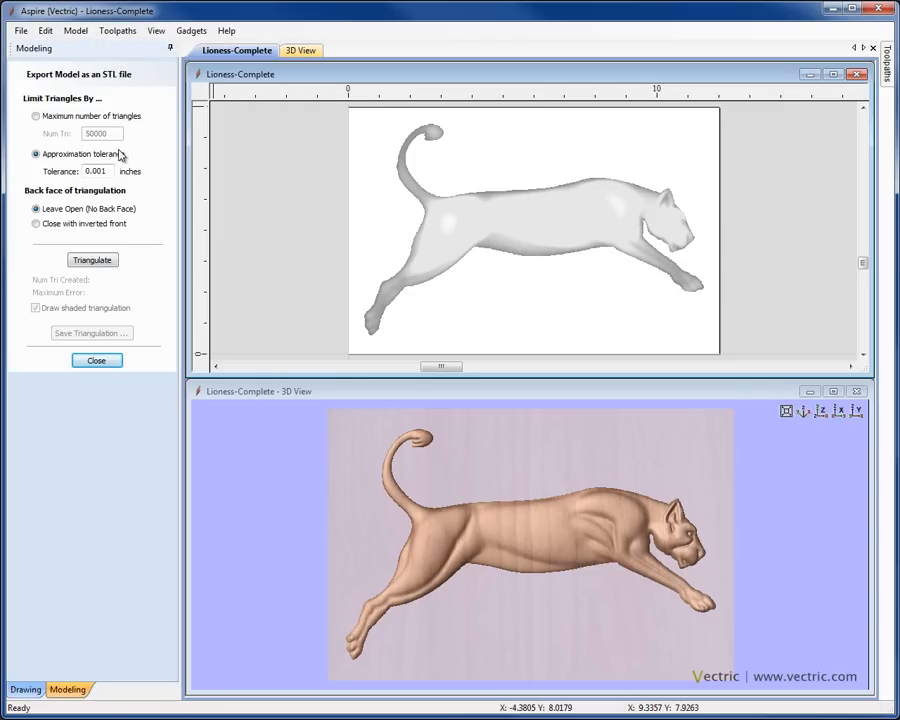
pyautogui.click(94, 172)
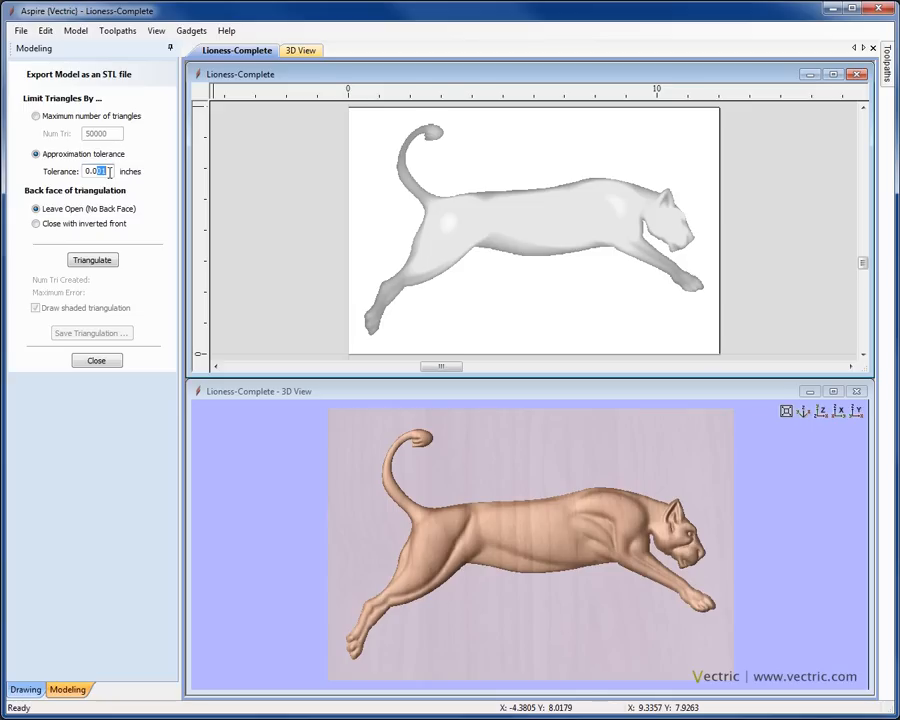
pyautogui.click(92, 260)
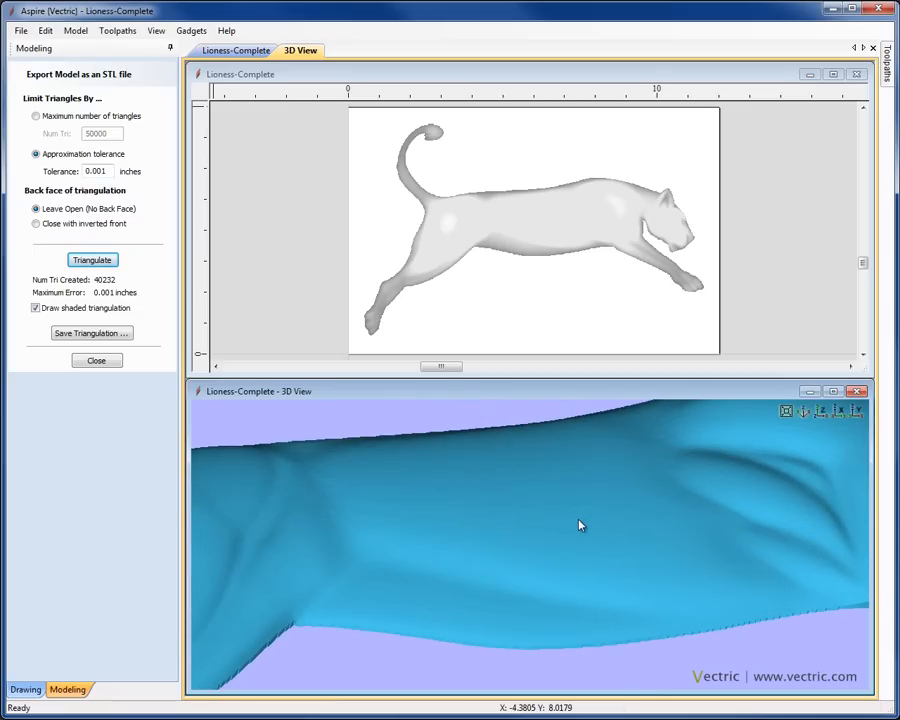
pyautogui.click(92, 332)
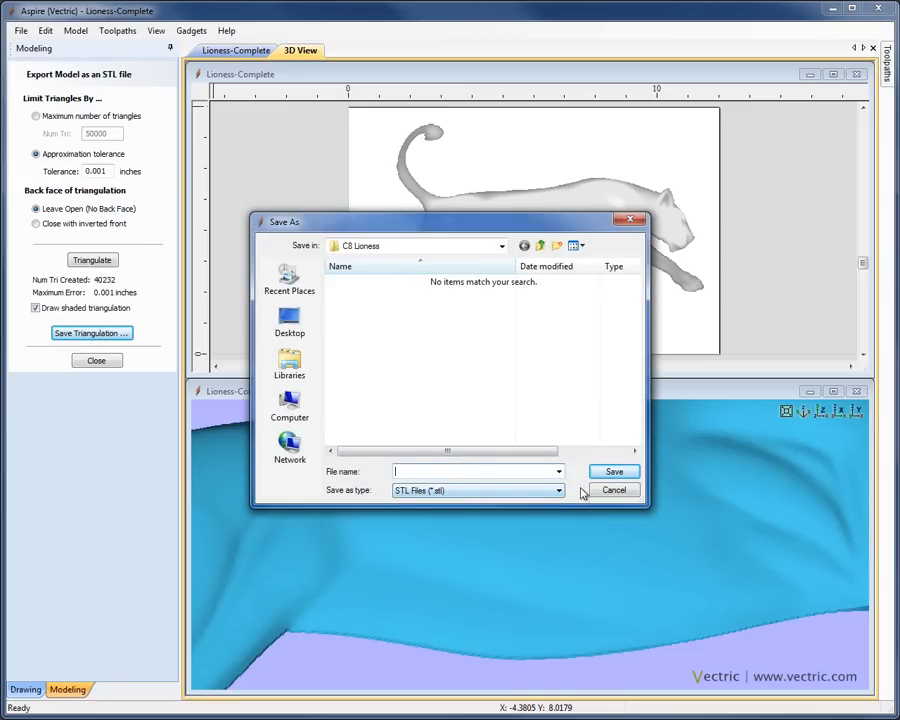
pyautogui.click(614, 488)
pyautogui.write('0.01')
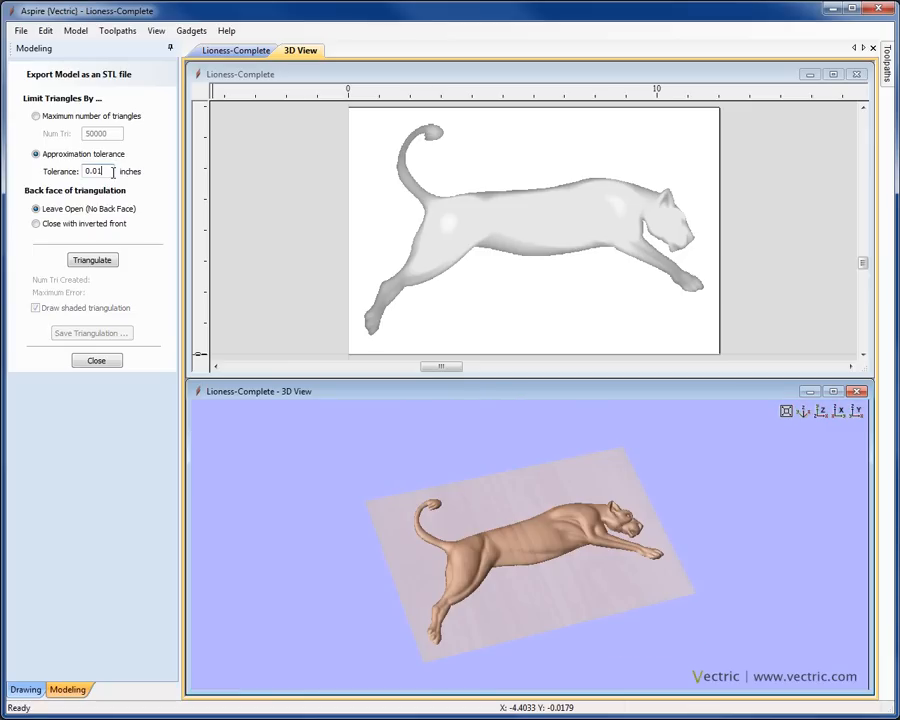
# - Trial a coarser 0.01-inch triangulation, re-triangulate at 0.001 inch, and close the STL export panel
pyautogui.click(92, 260)
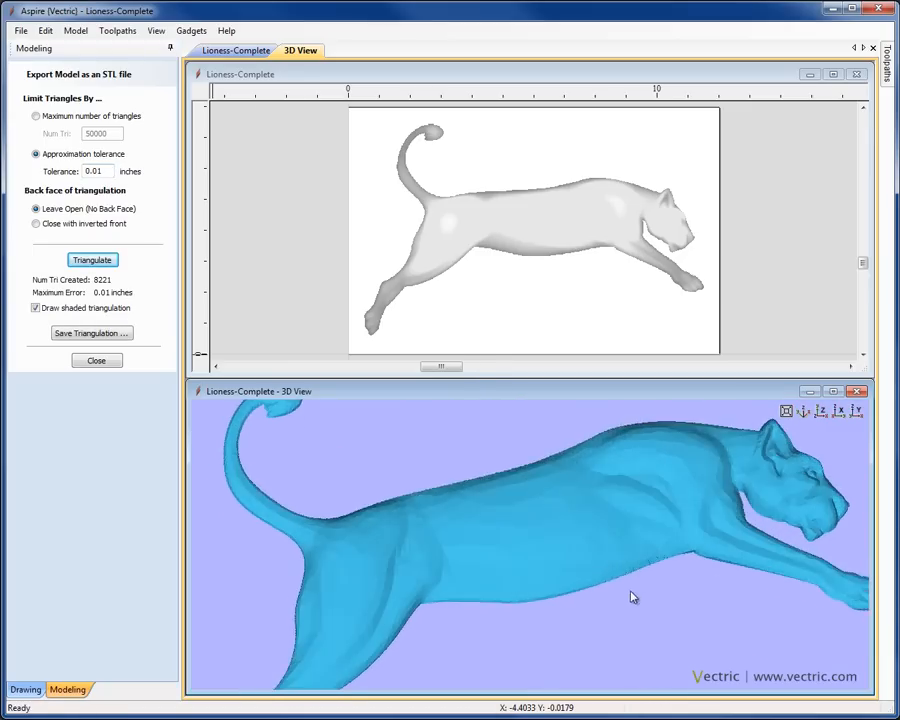
pyautogui.moveTo(630, 596); pyautogui.dragTo(706, 544)
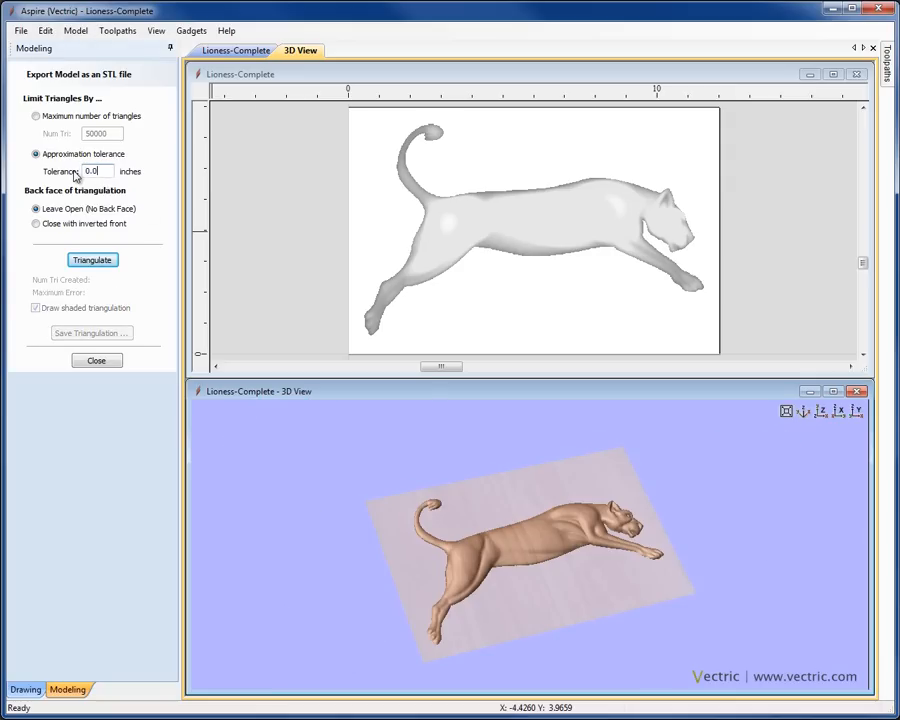
pyautogui.click(92, 260)
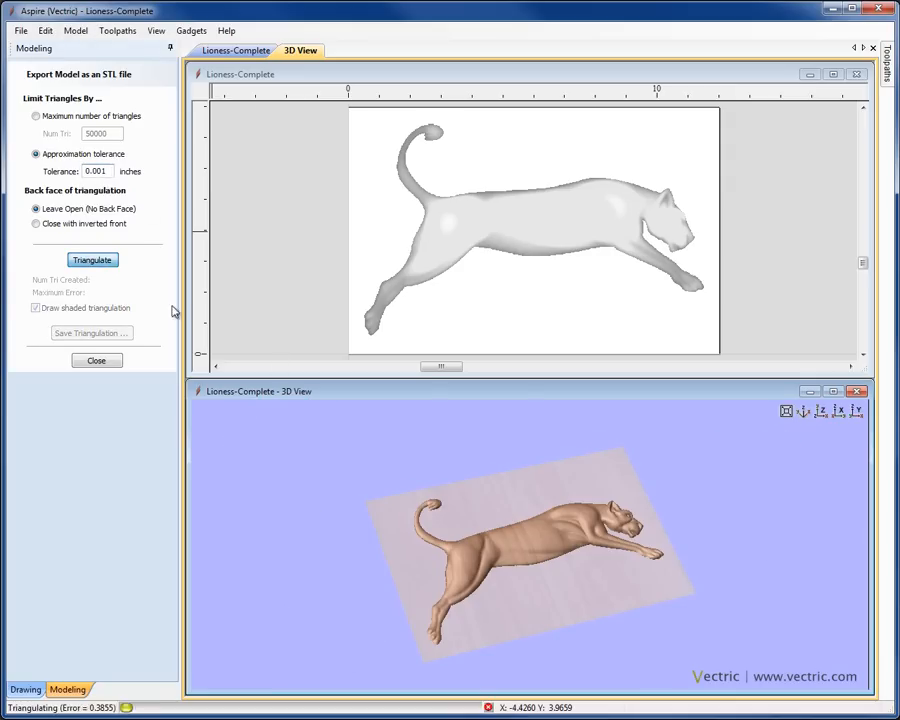
pyautogui.click(92, 260)
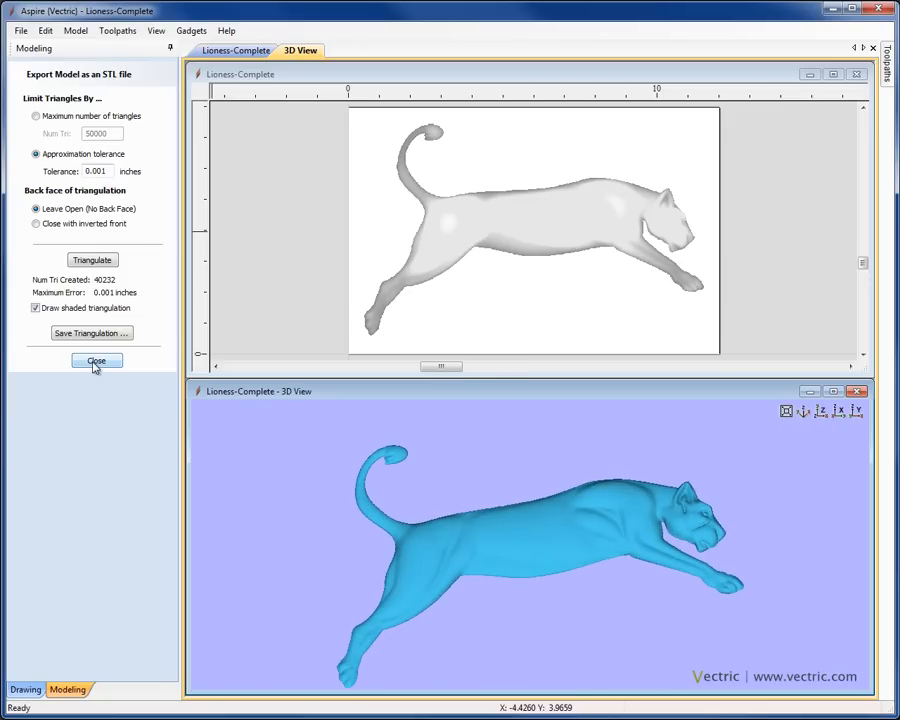
pyautogui.click(96, 360)
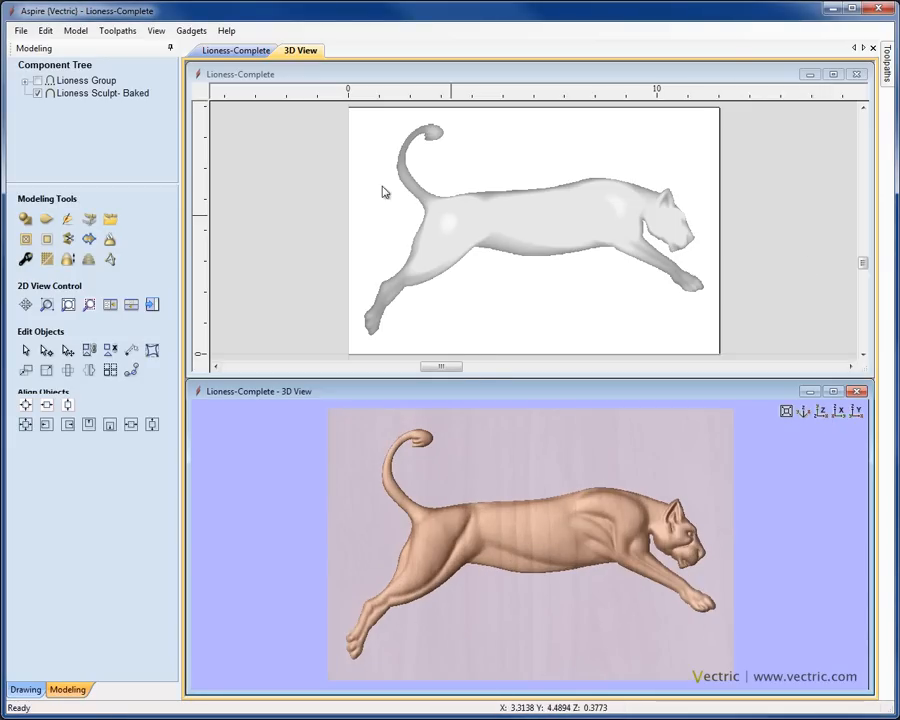
pyautogui.moveTo(270, 168)
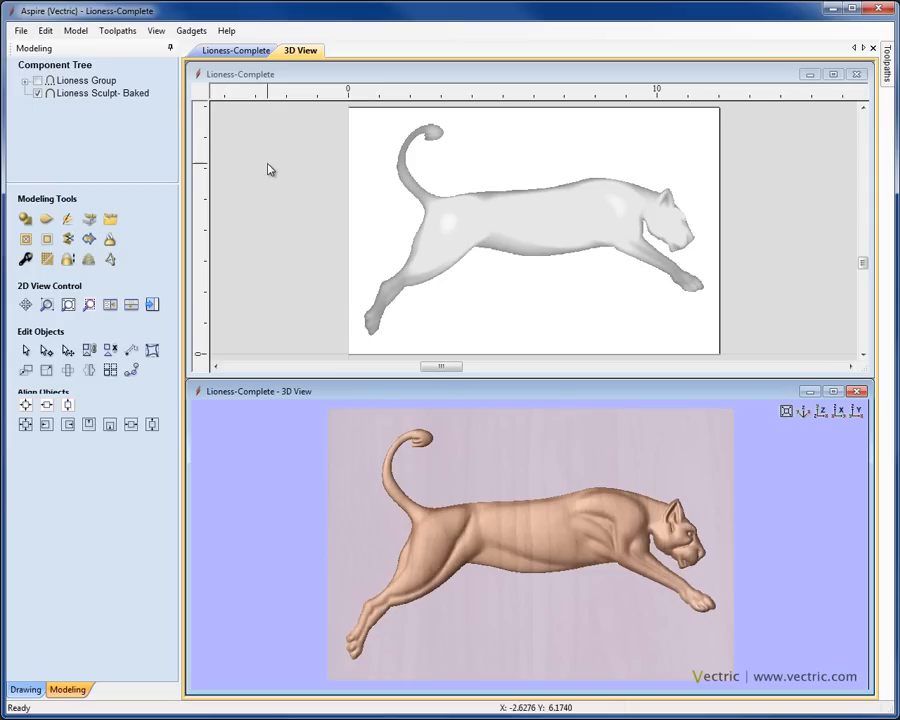
pyautogui.moveTo(120, 44)
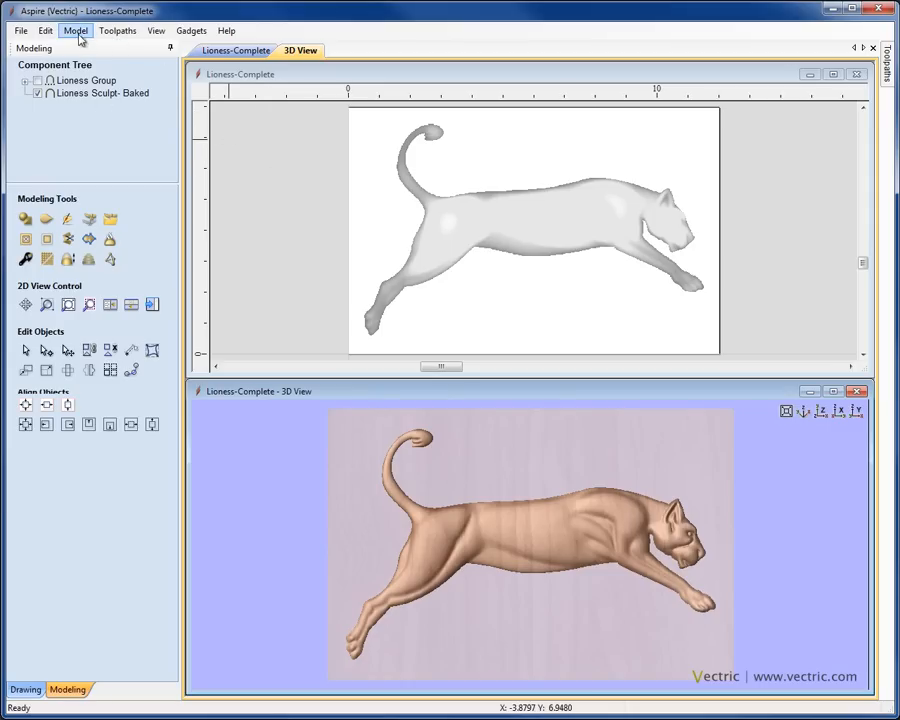
# - Start exporting the lioness model as a grayscale bitmap
pyautogui.click(76, 30)
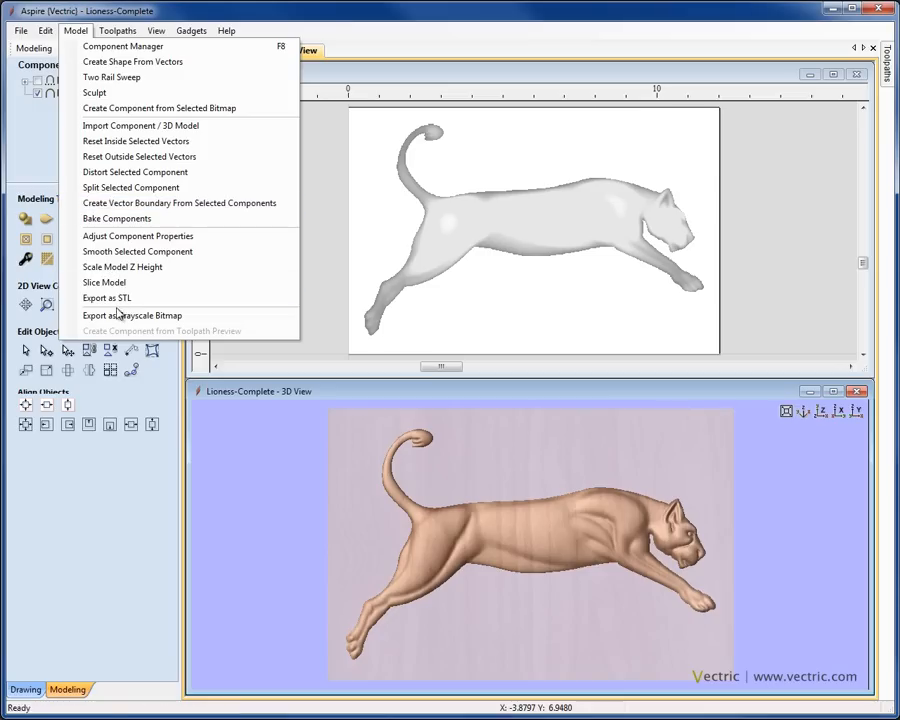
pyautogui.click(132, 316)
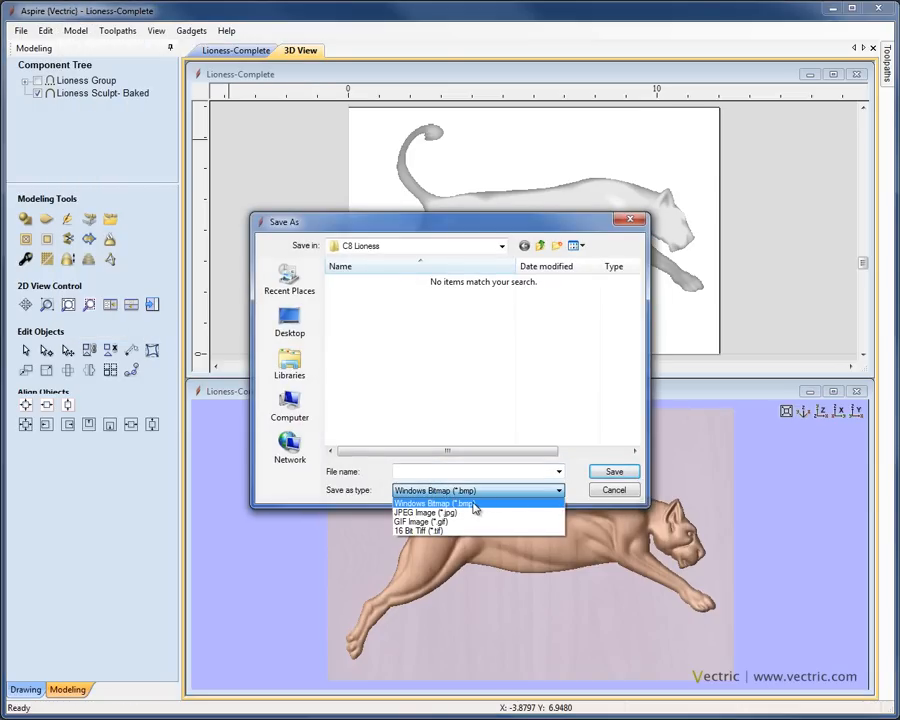
pyautogui.moveTo(420, 530)
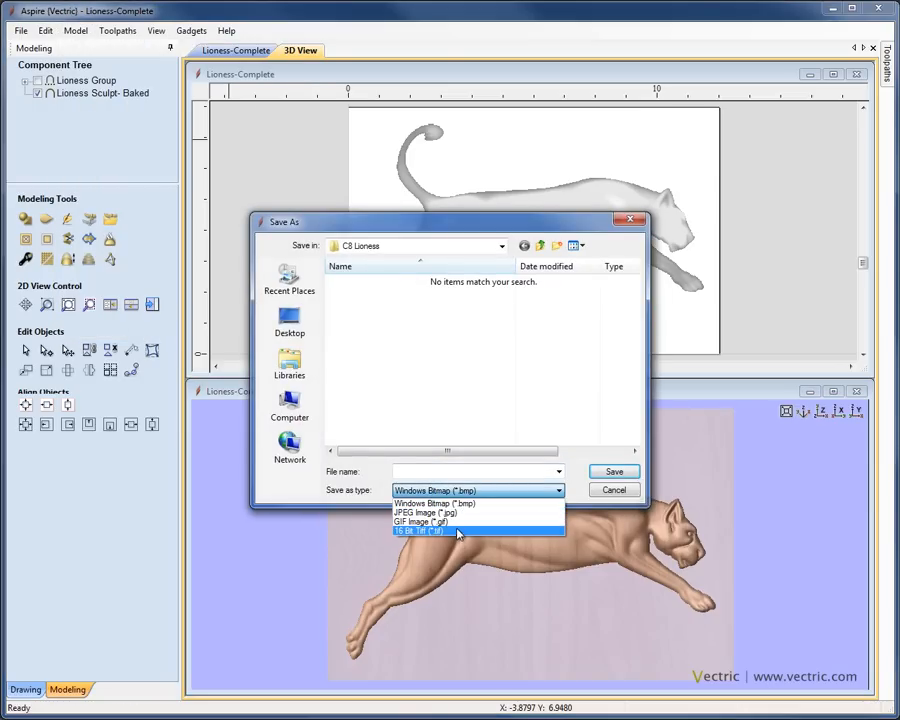
pyautogui.moveTo(450, 536)
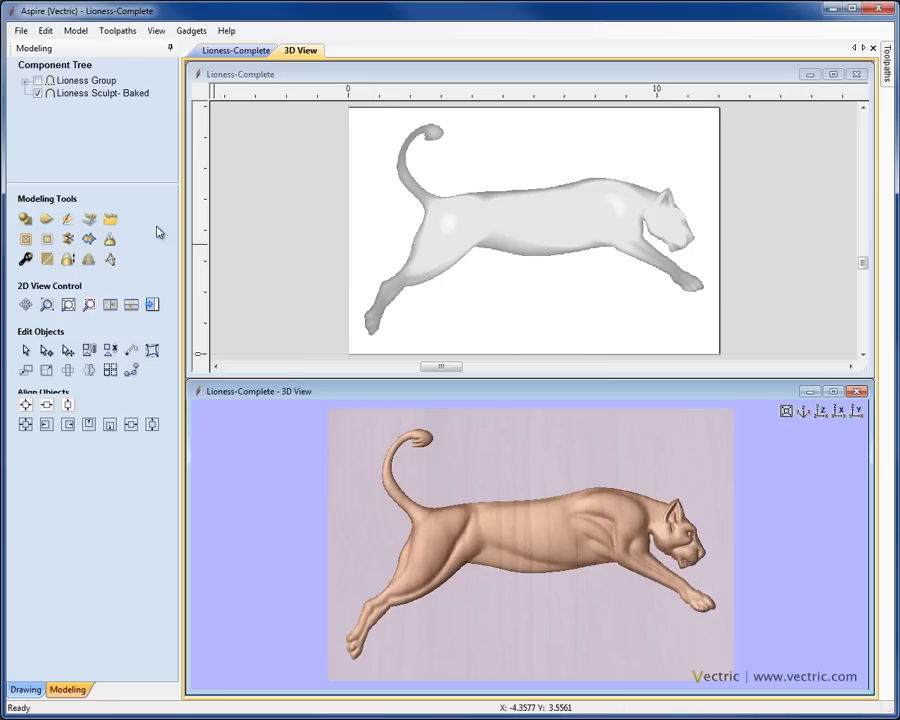
pyautogui.moveTo(88, 218)
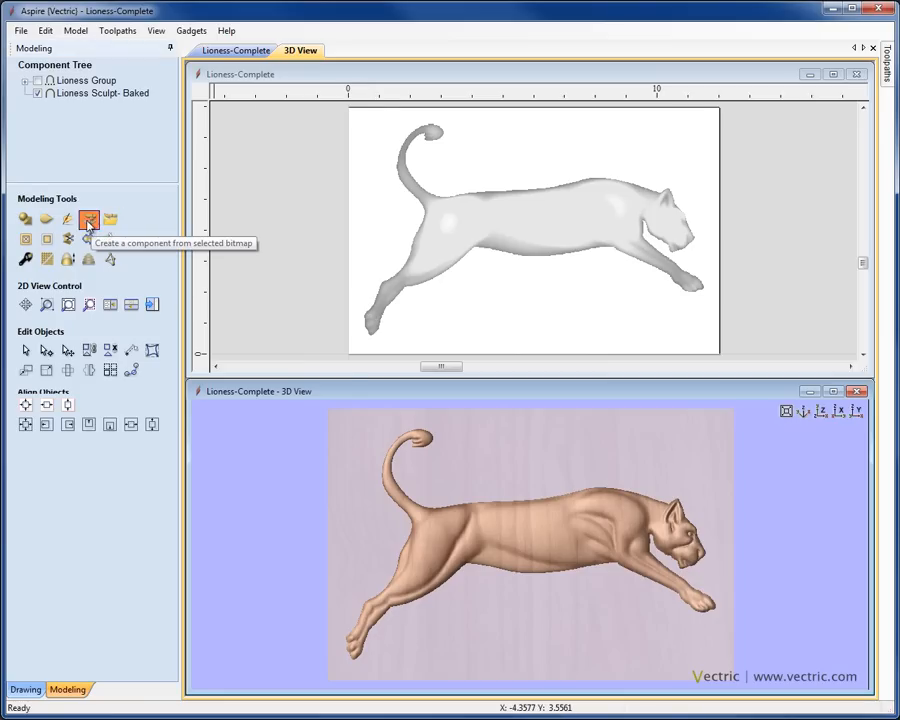
pyautogui.click(88, 220)
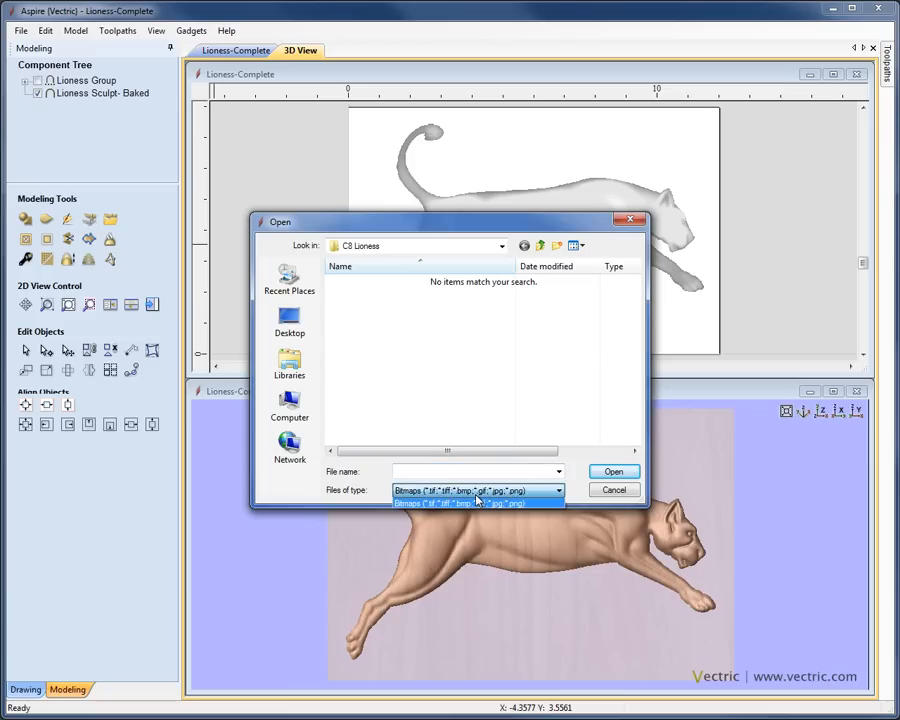
pyautogui.click(478, 490)
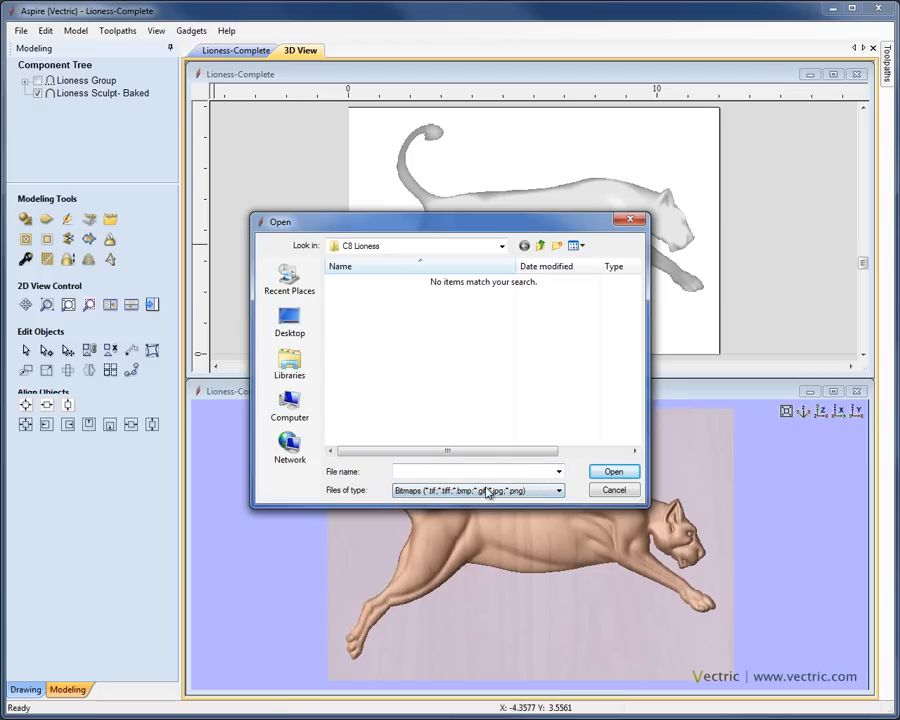
pyautogui.click(612, 488)
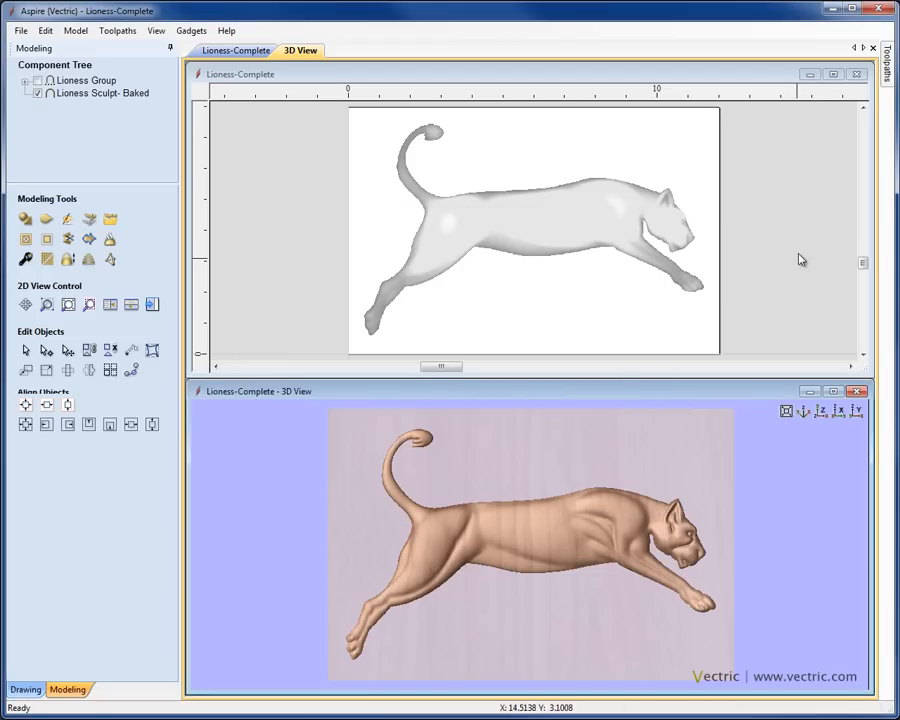
pyautogui.moveTo(780, 290)
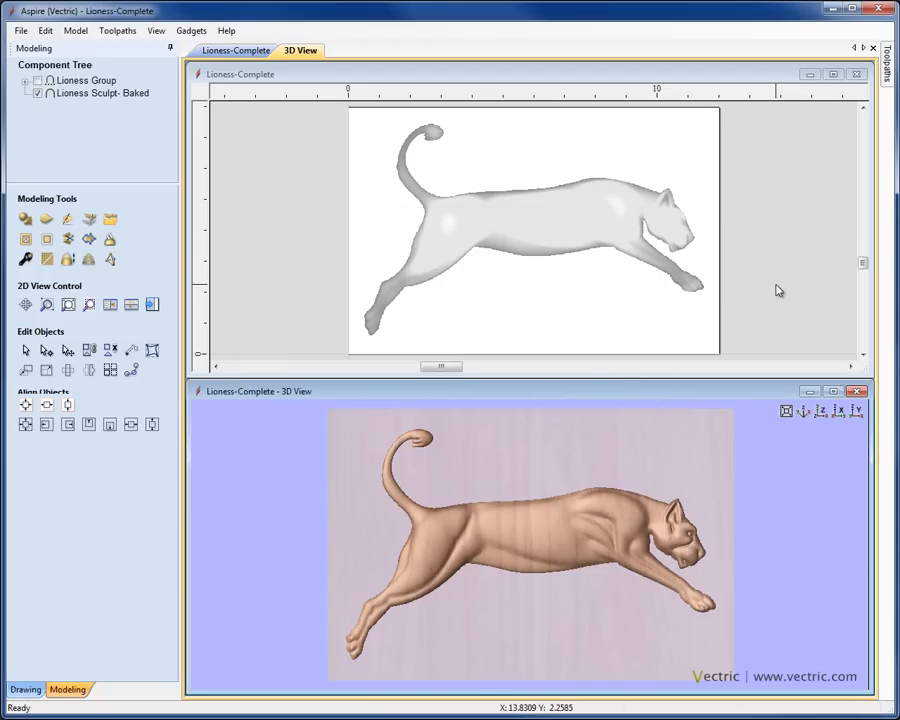